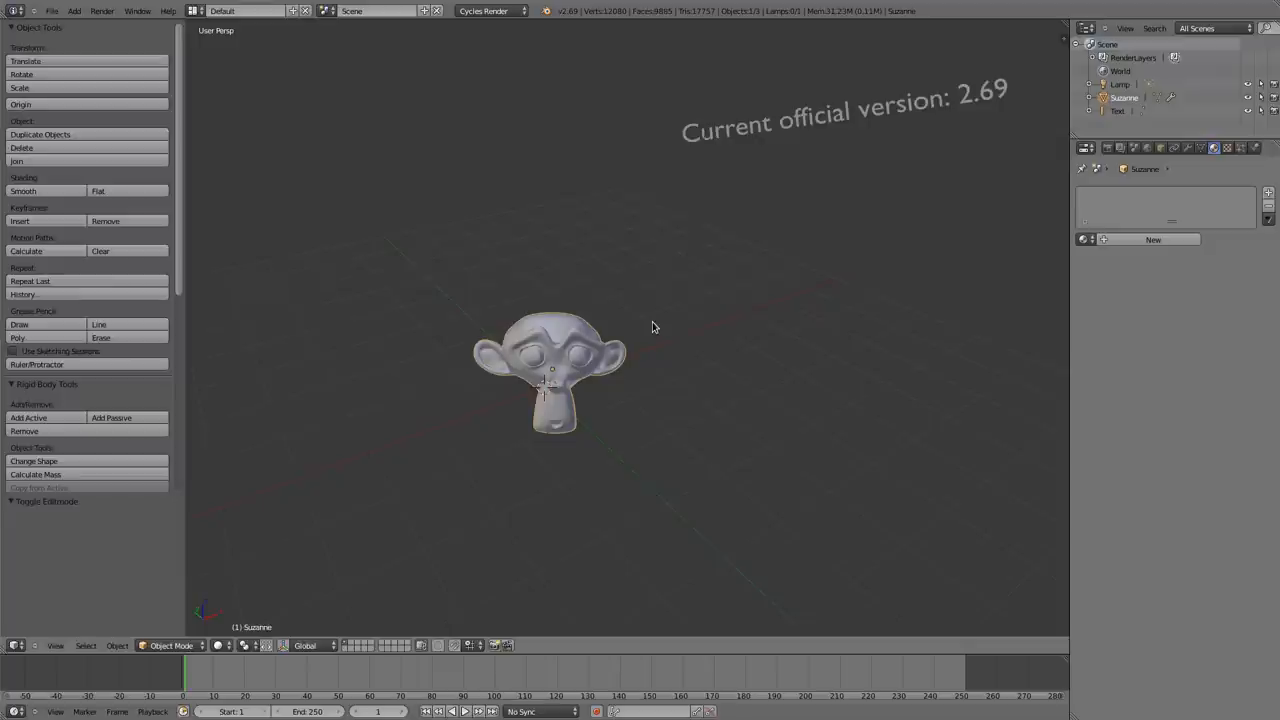
mouse_move(856, 298)
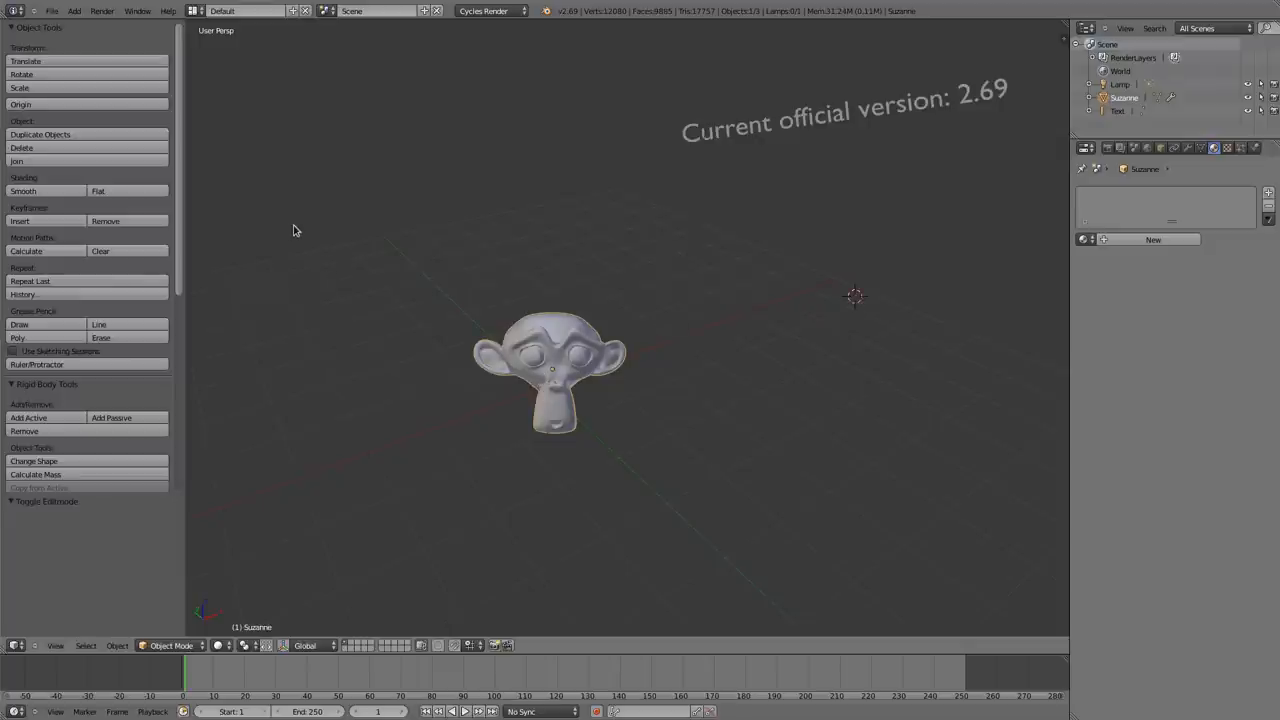
mouse_move(220, 158)
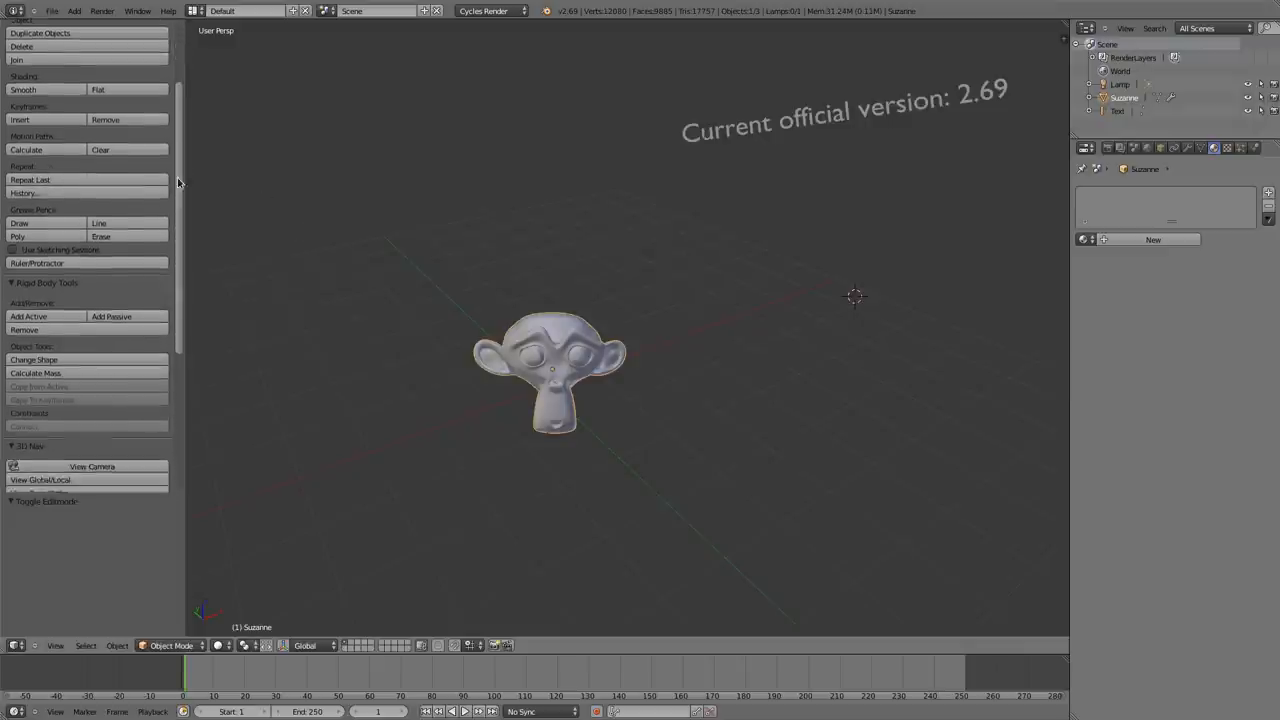
Step: Fold and unfold the 3D View, Cloud Generator and Object Tools panels in the 2.69 shelf
scroll(down, 3)
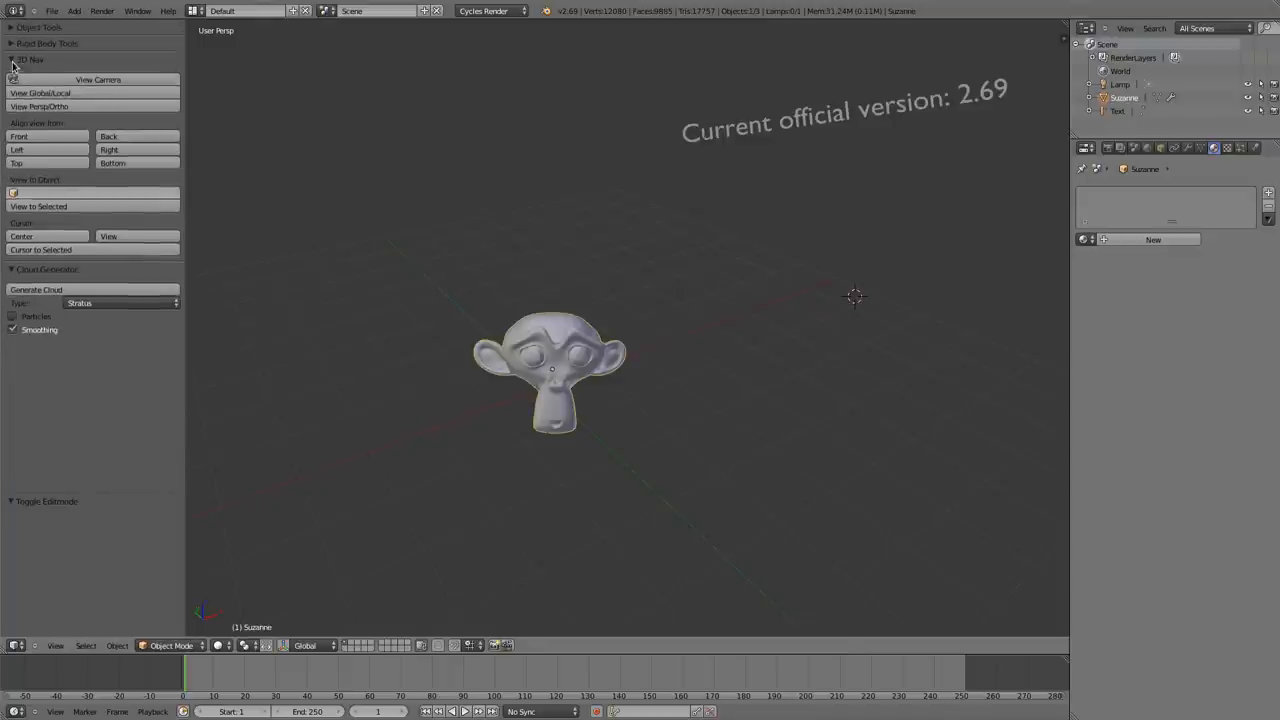
click(28, 60)
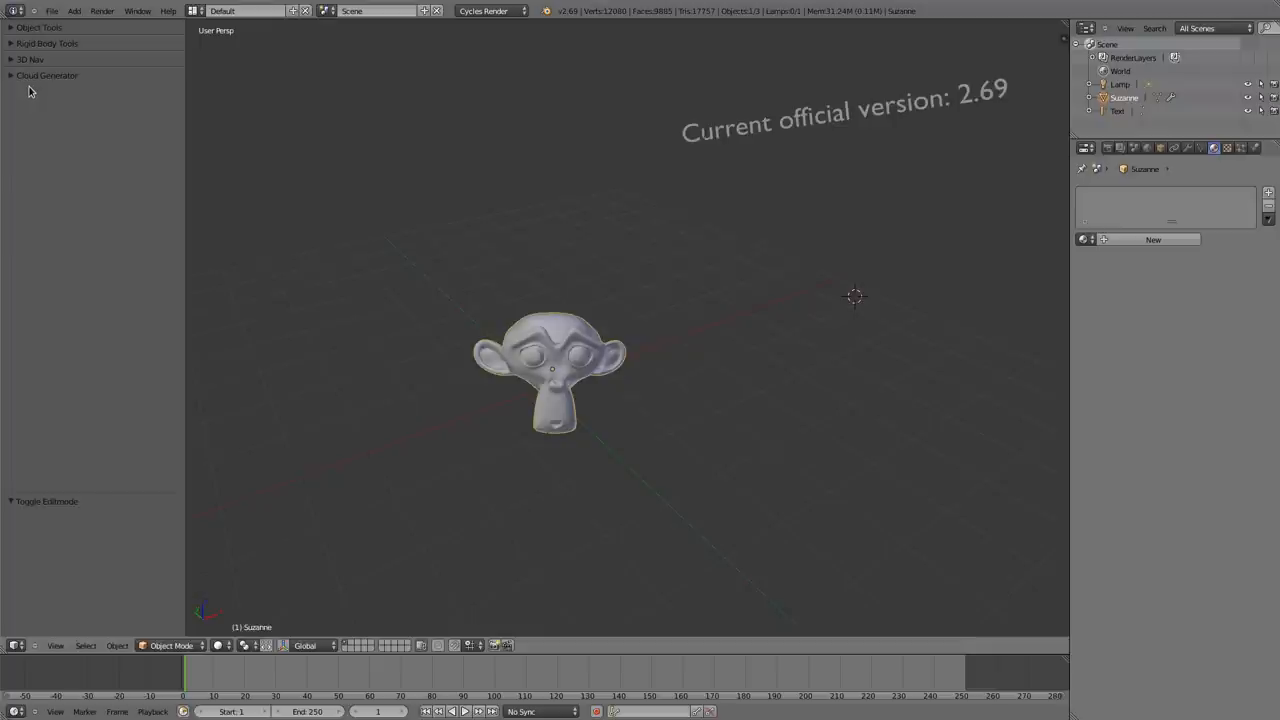
click(30, 60)
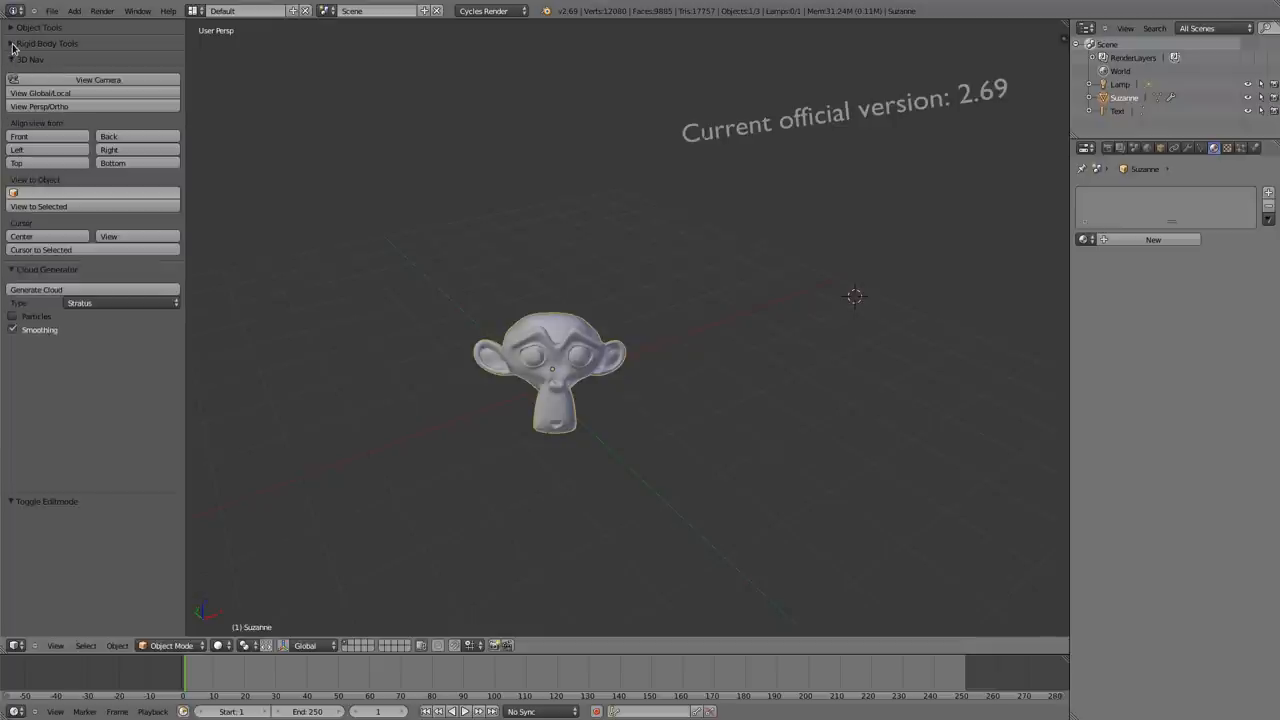
click(40, 28)
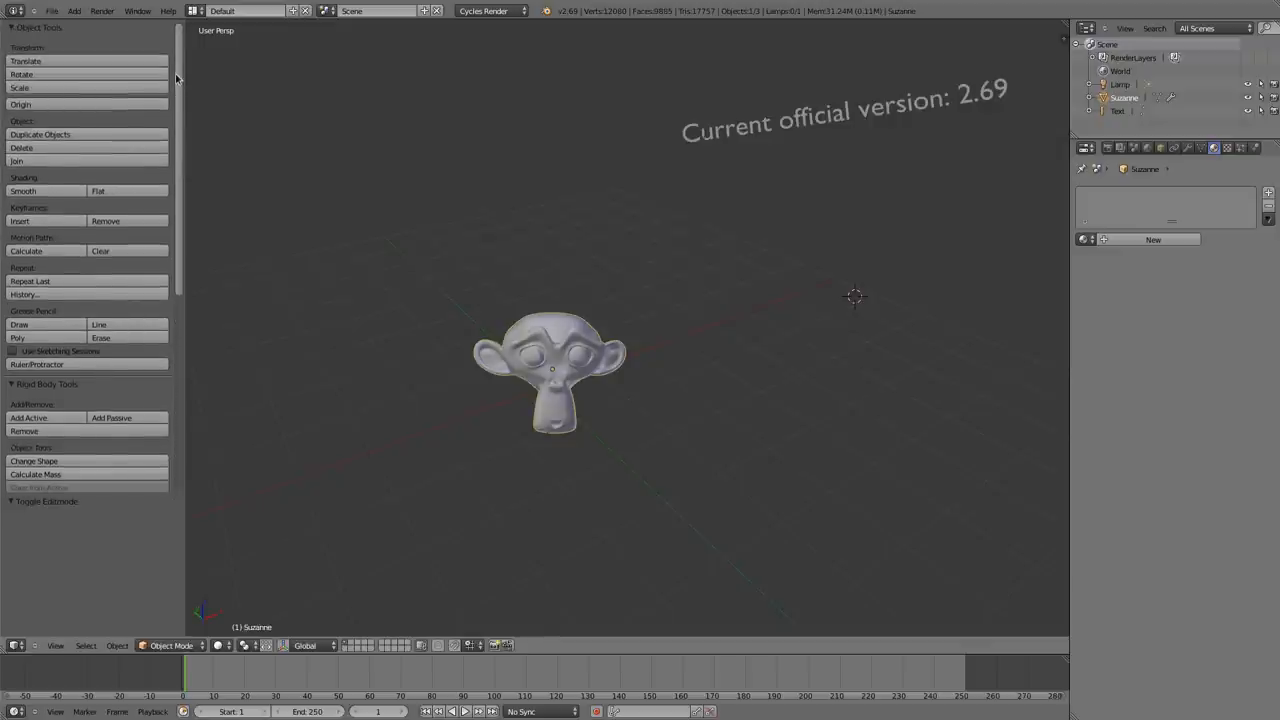
mouse_move(108, 236)
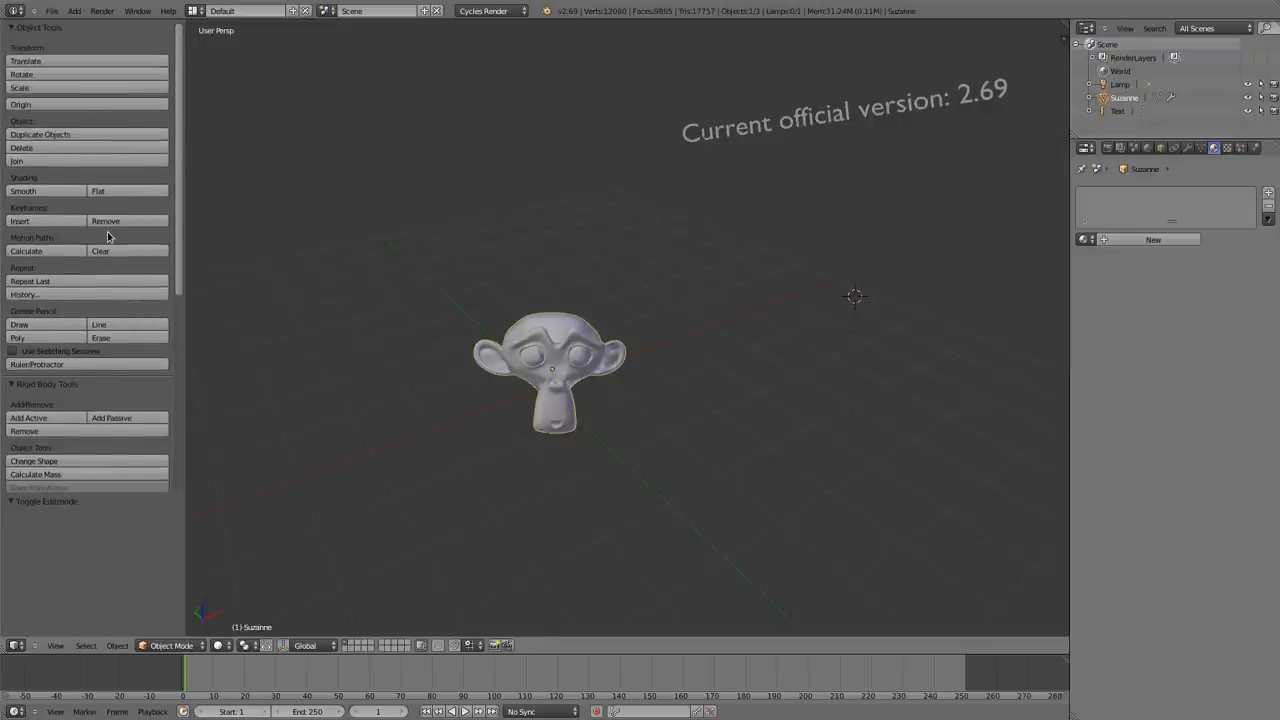
scroll(down, 3)
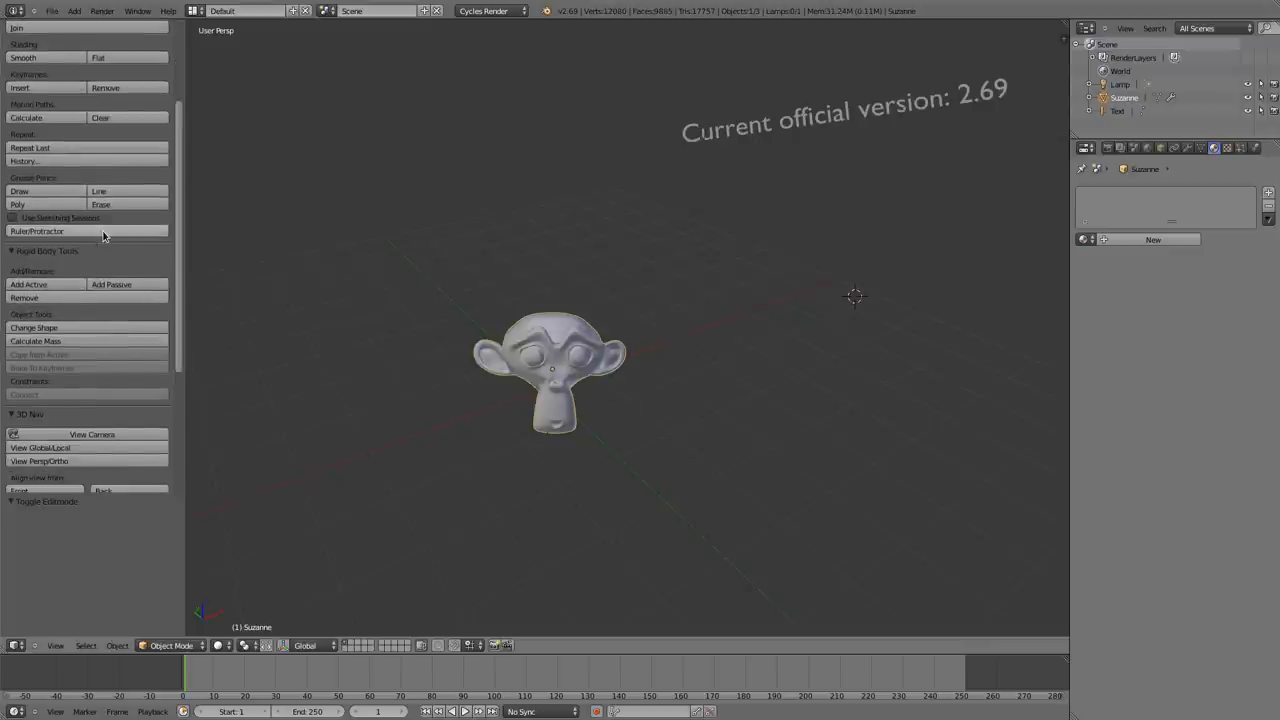
mouse_move(598, 252)
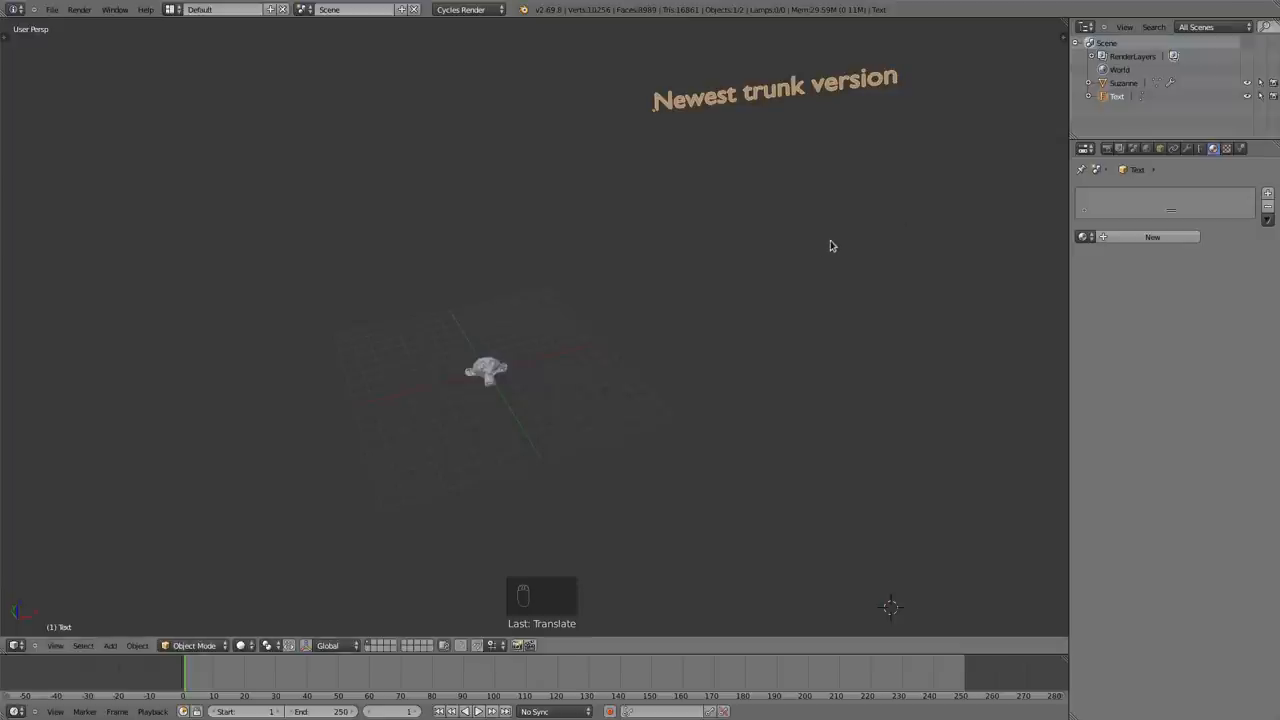
mouse_move(824, 248)
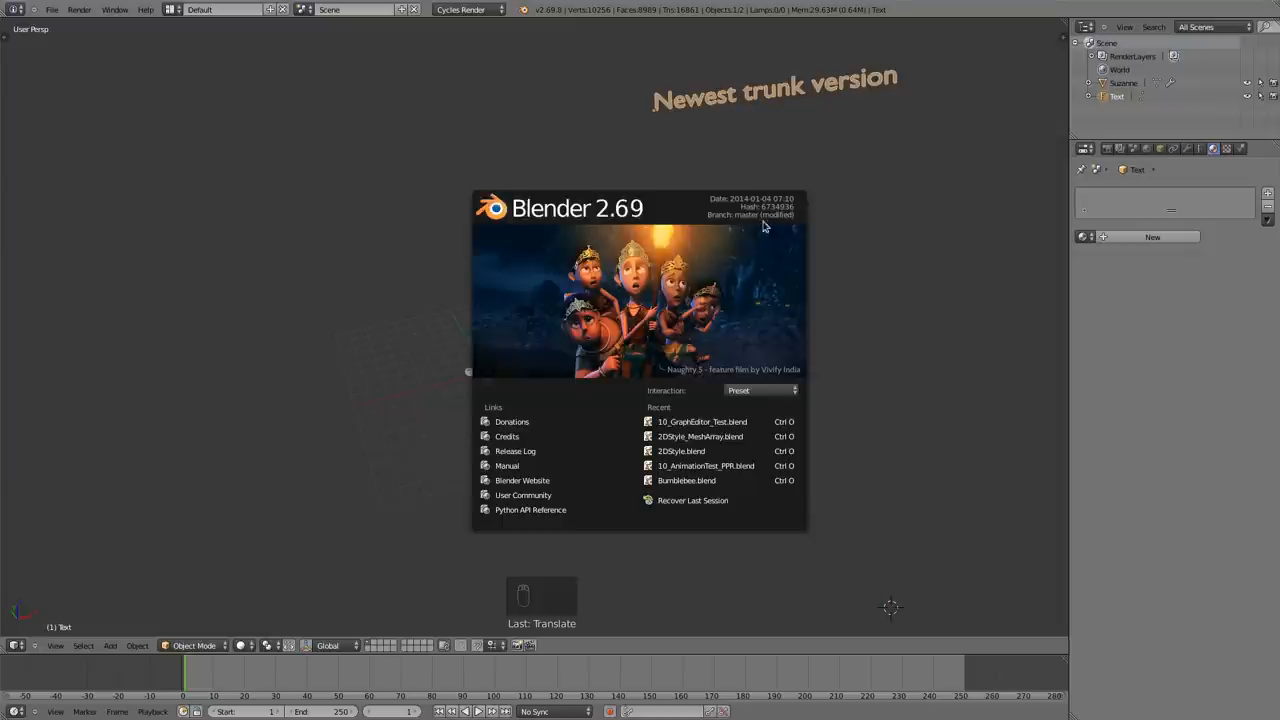
mouse_move(784, 170)
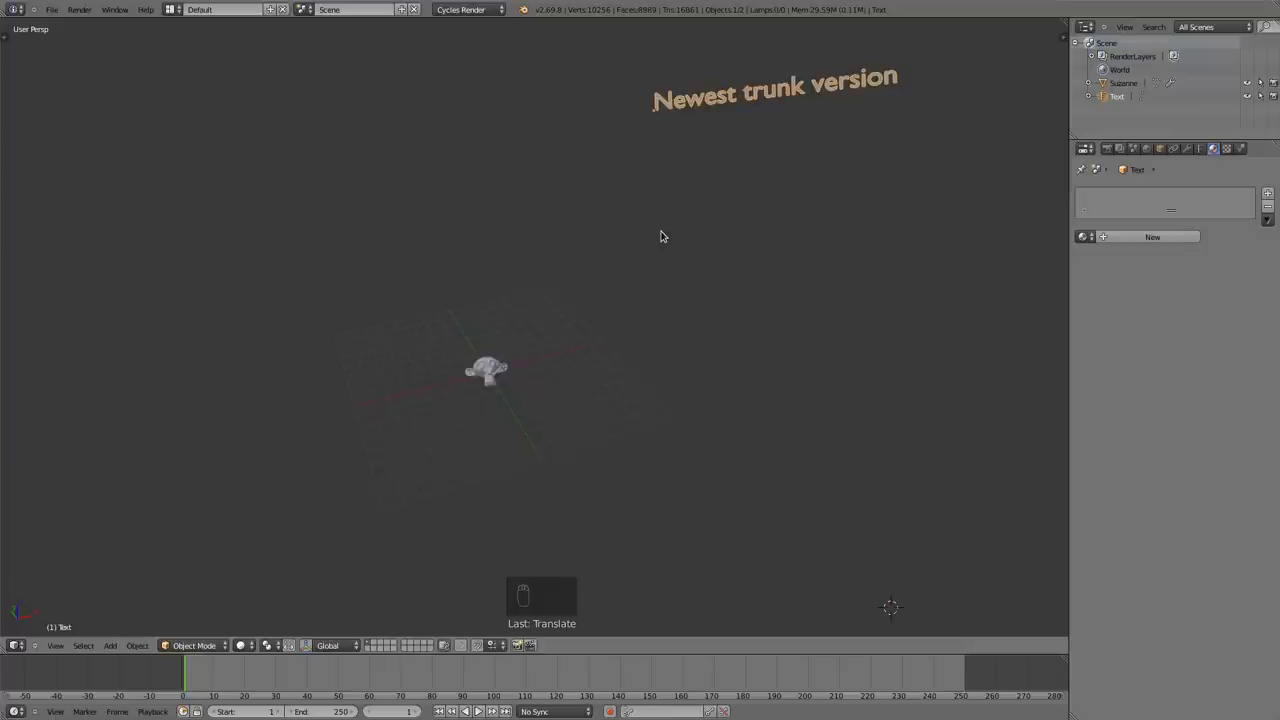
mouse_move(660, 236)
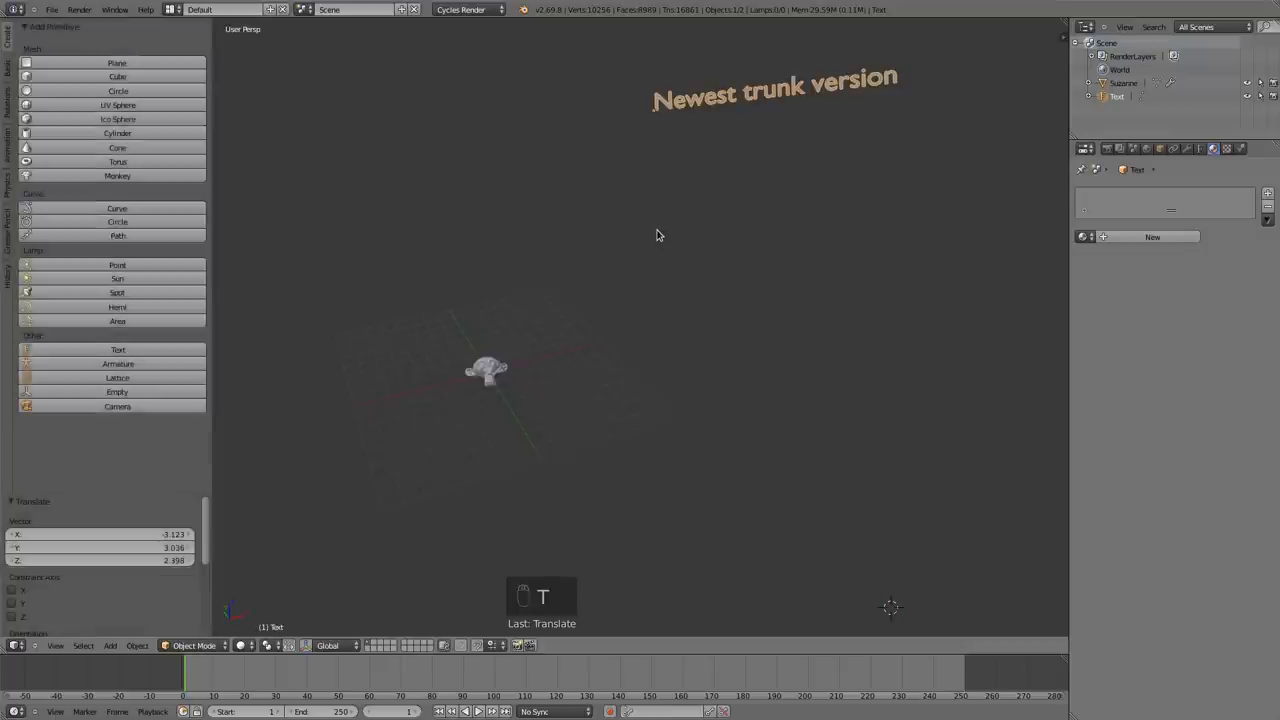
mouse_move(256, 104)
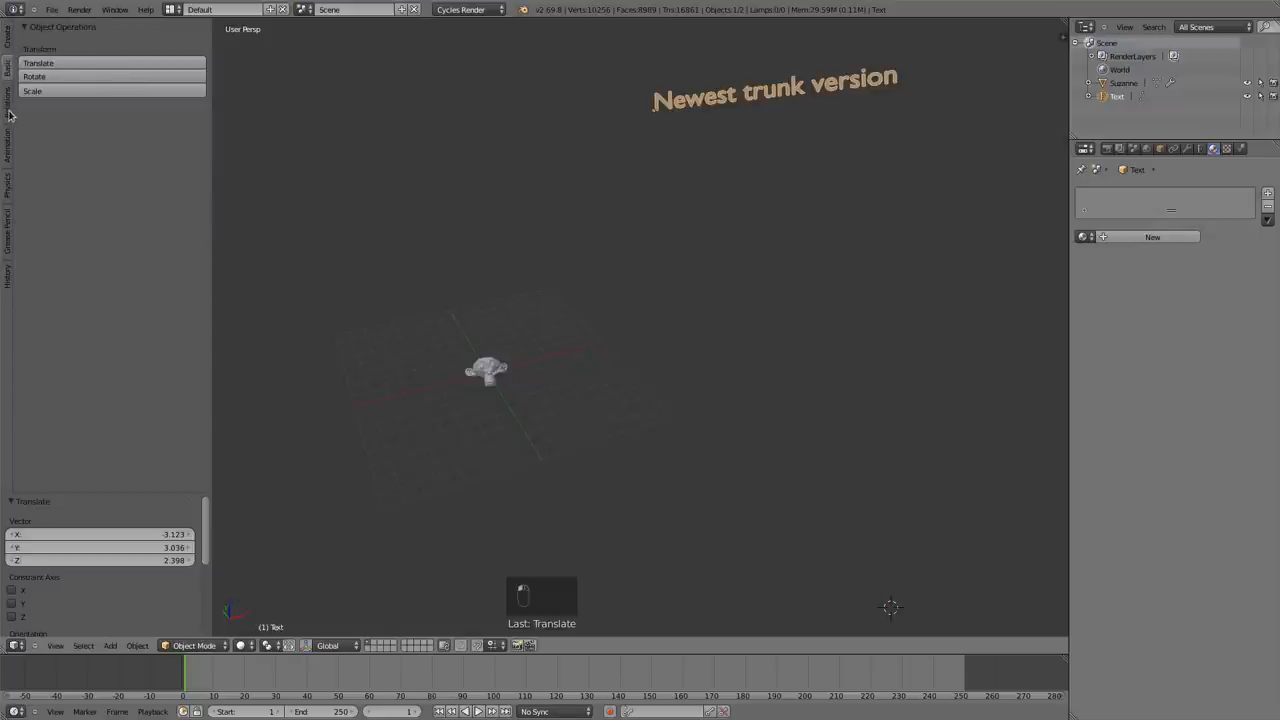
Step: Browse the Grease Pencil tab of the trunk shelf and return to the Create tab
click(8, 150)
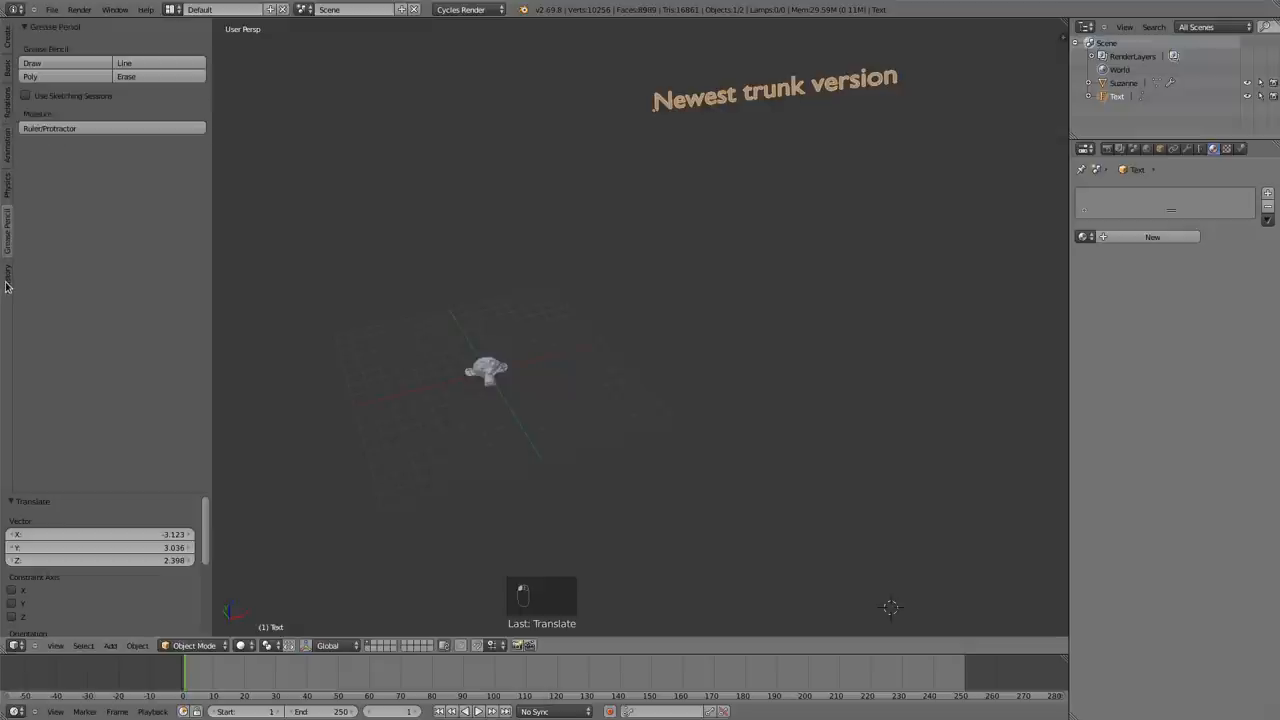
click(8, 272)
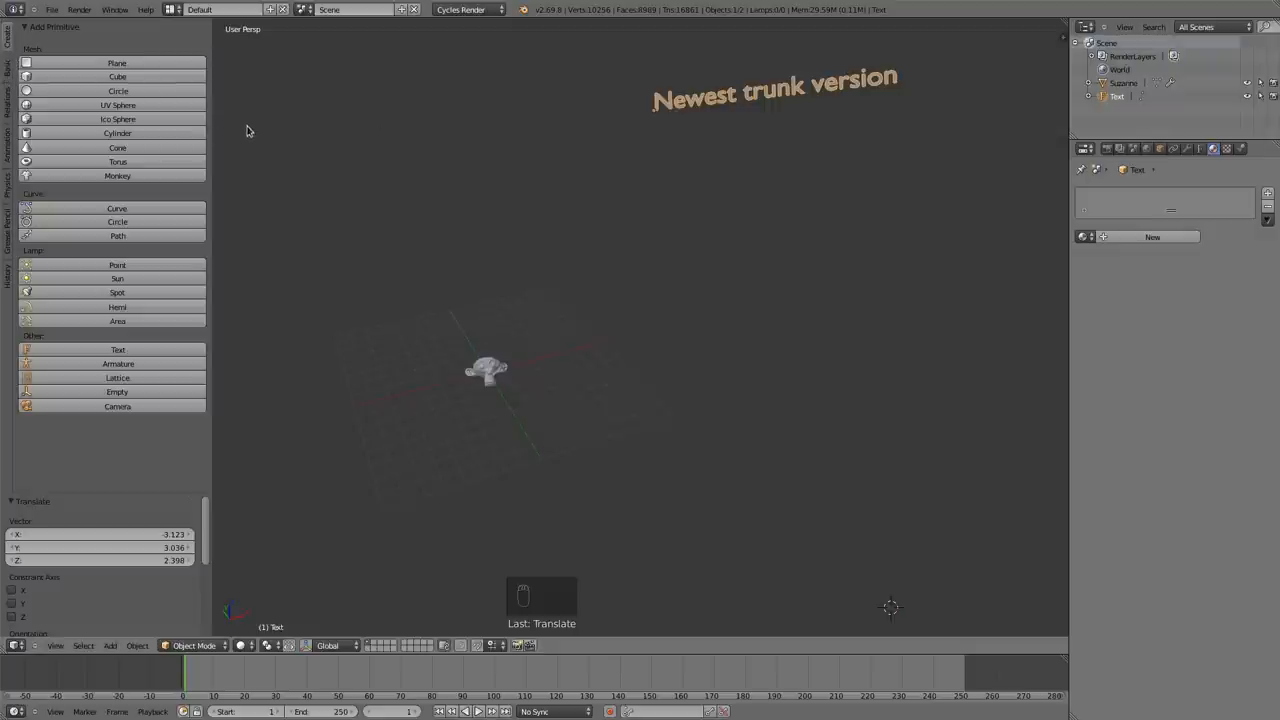
mouse_move(8, 72)
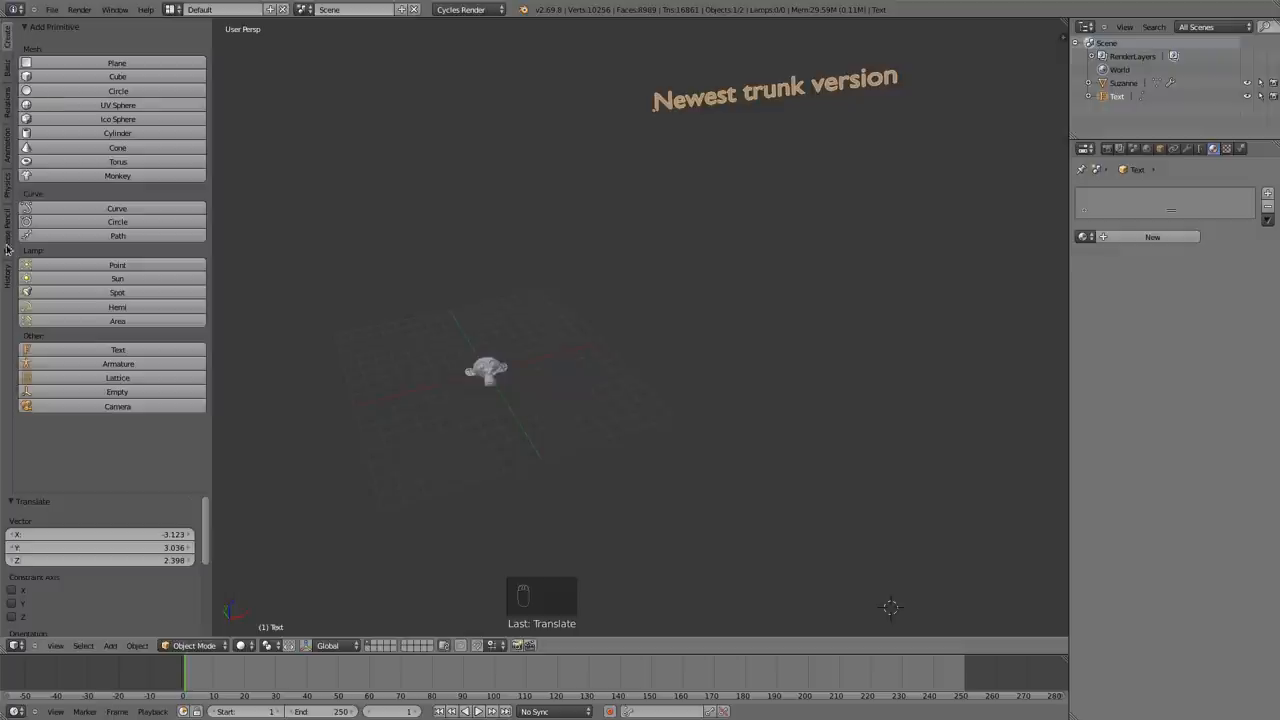
mouse_move(8, 294)
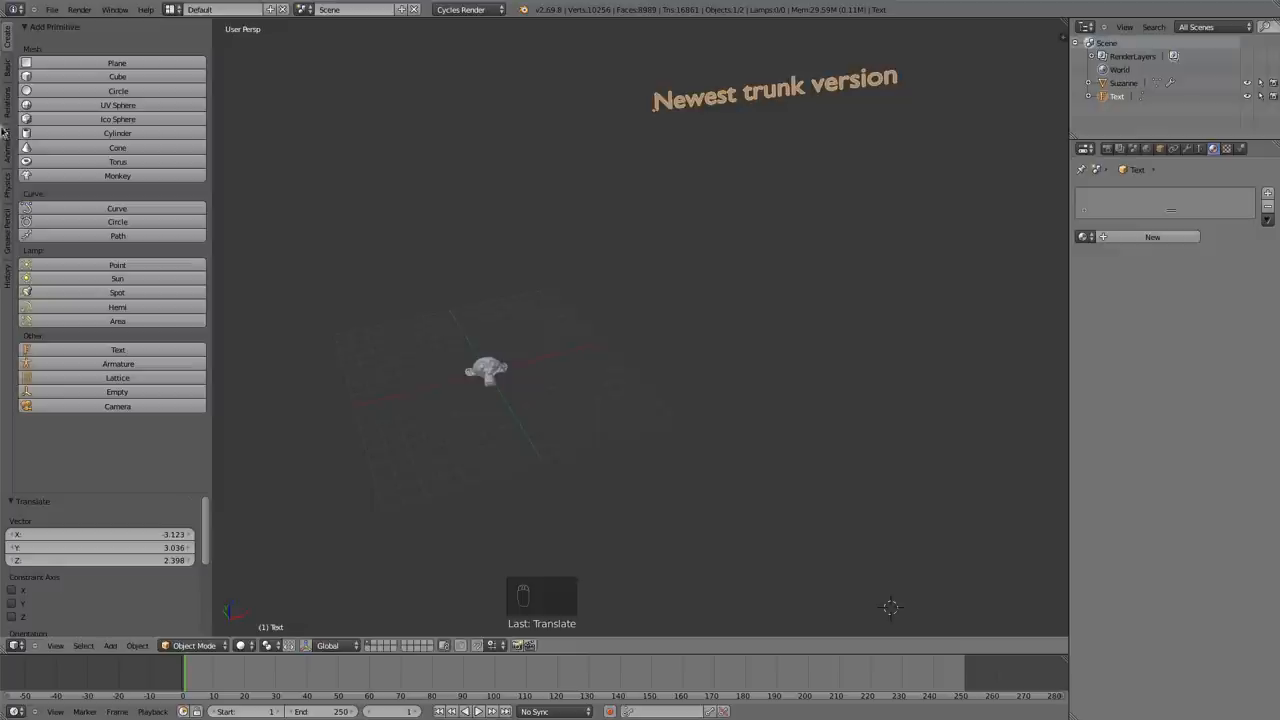
mouse_move(4, 288)
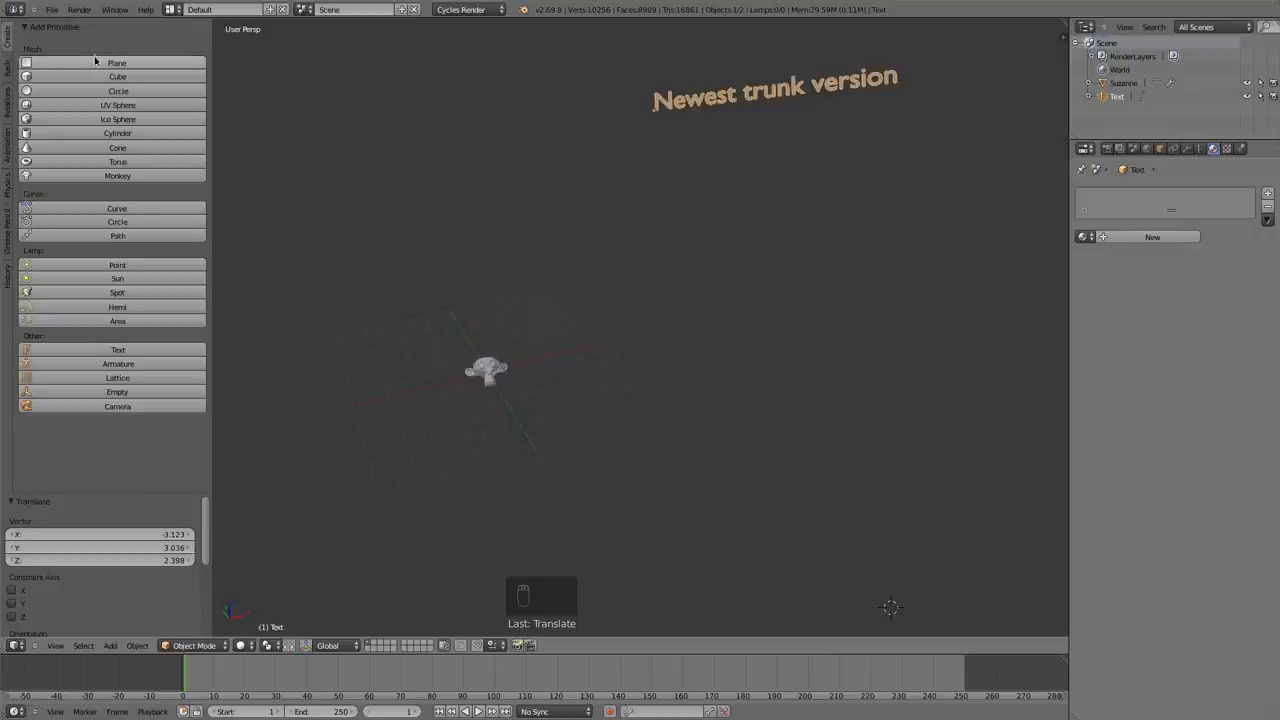
mouse_move(108, 44)
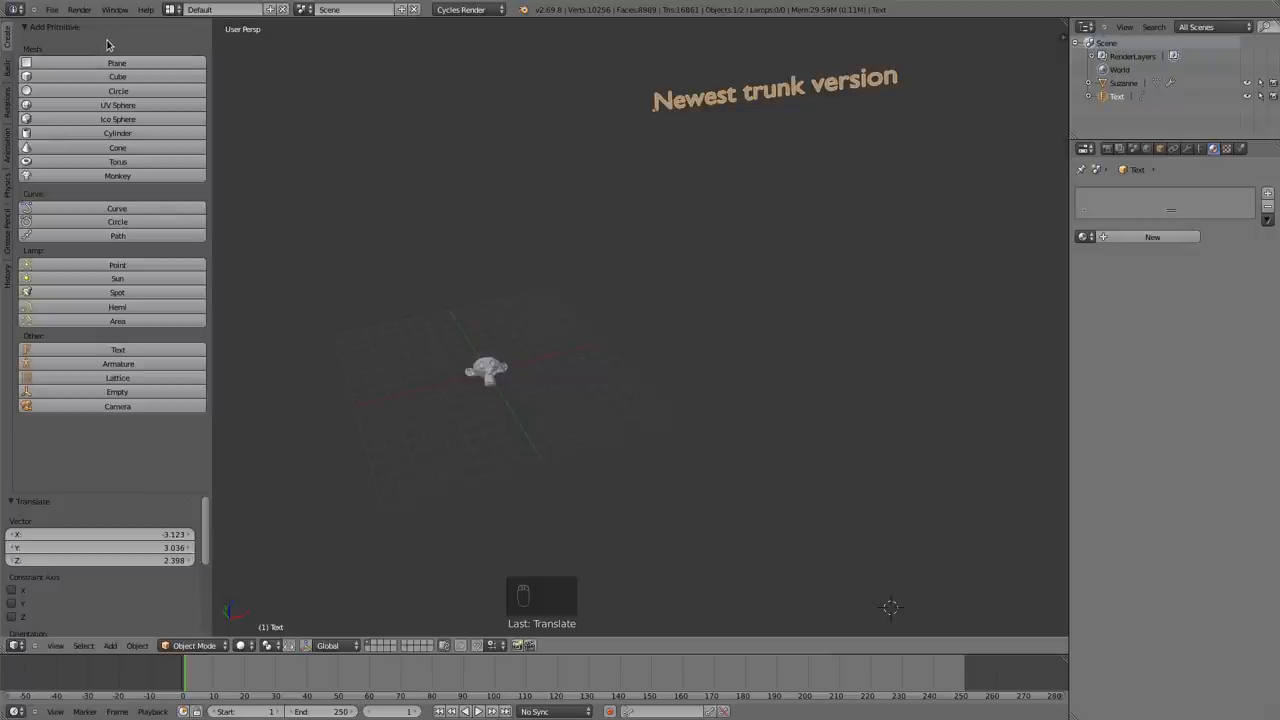
mouse_move(110, 62)
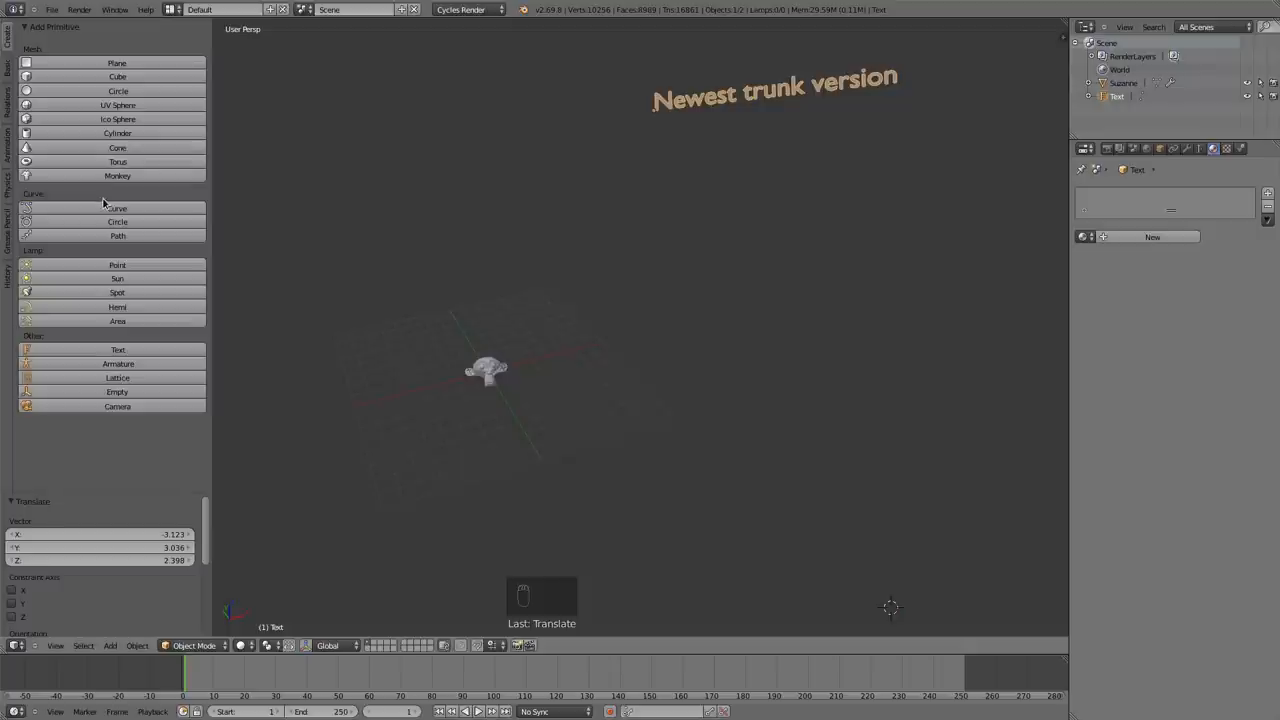
mouse_move(80, 202)
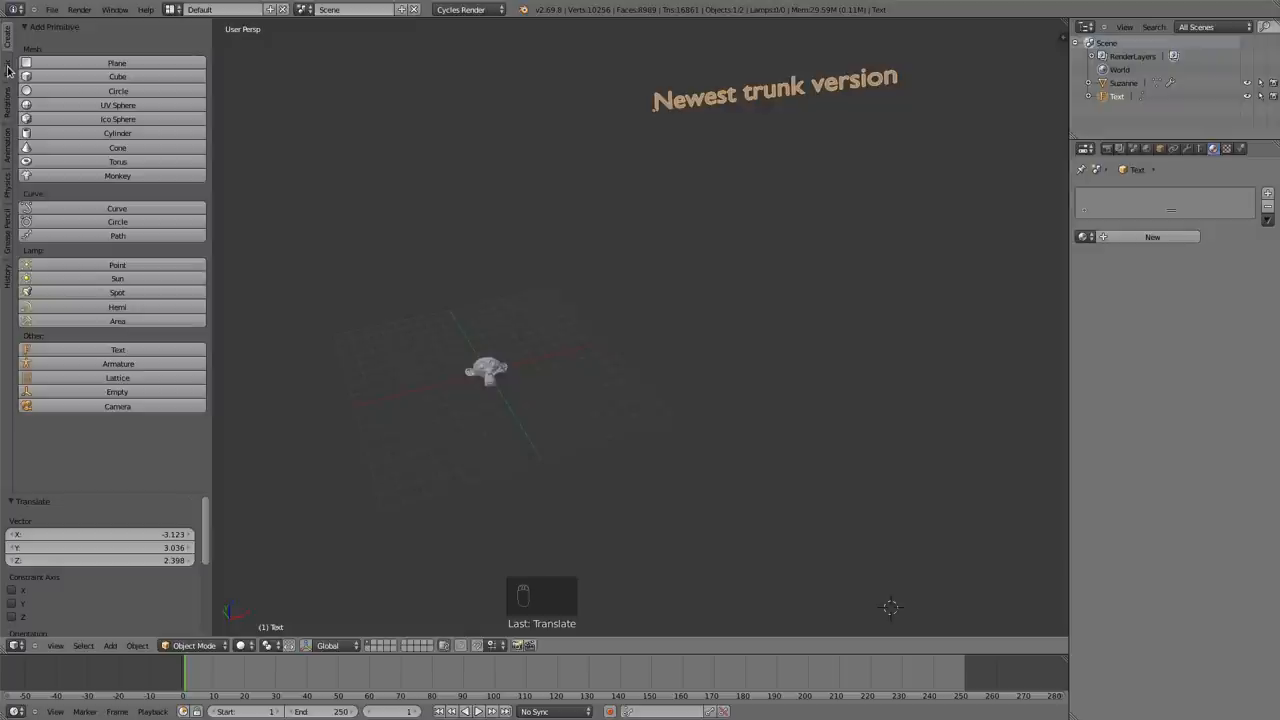
mouse_move(76, 144)
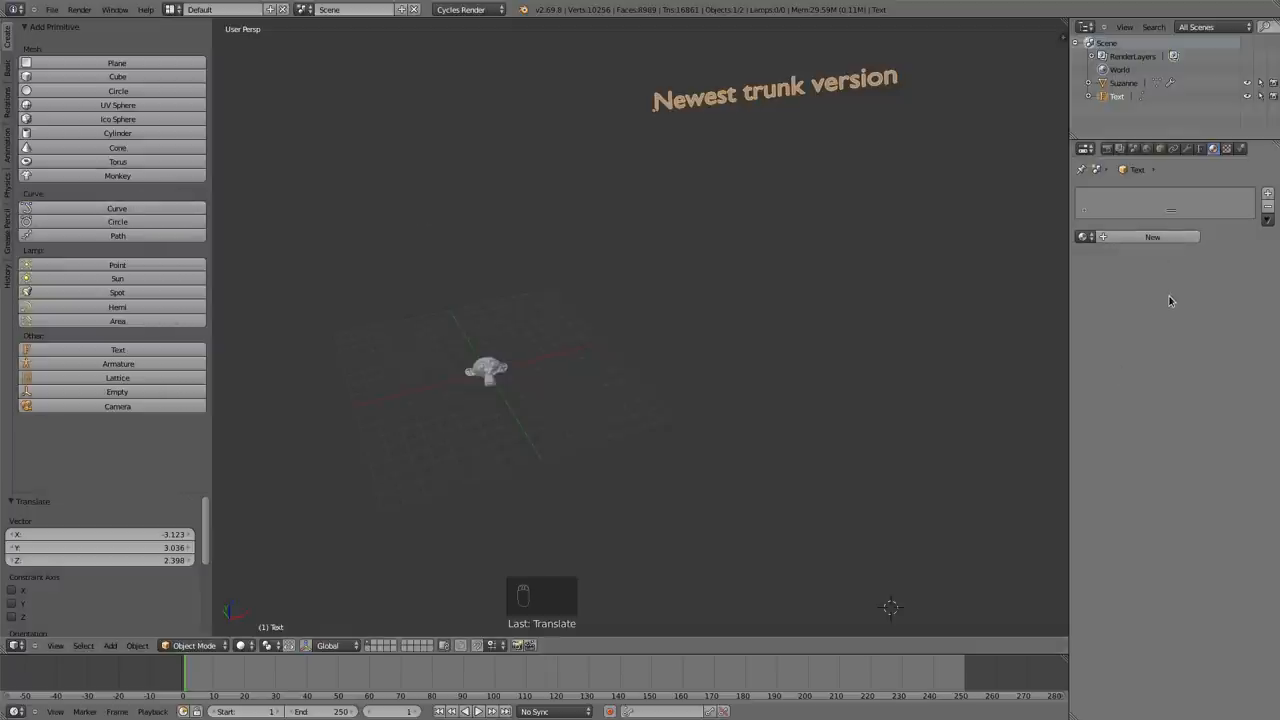
mouse_move(1156, 288)
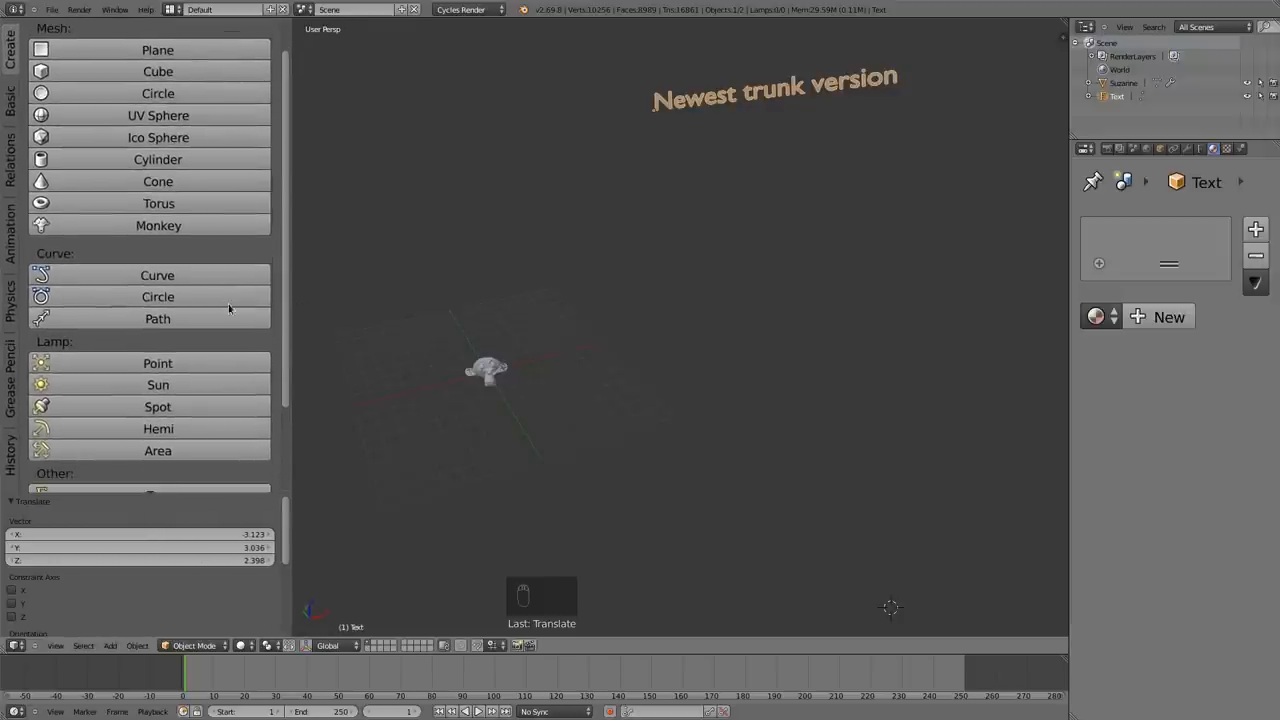
Step: Widen the tool shelf by dragging its edge, then narrow it back
drag(284, 348, 336, 348)
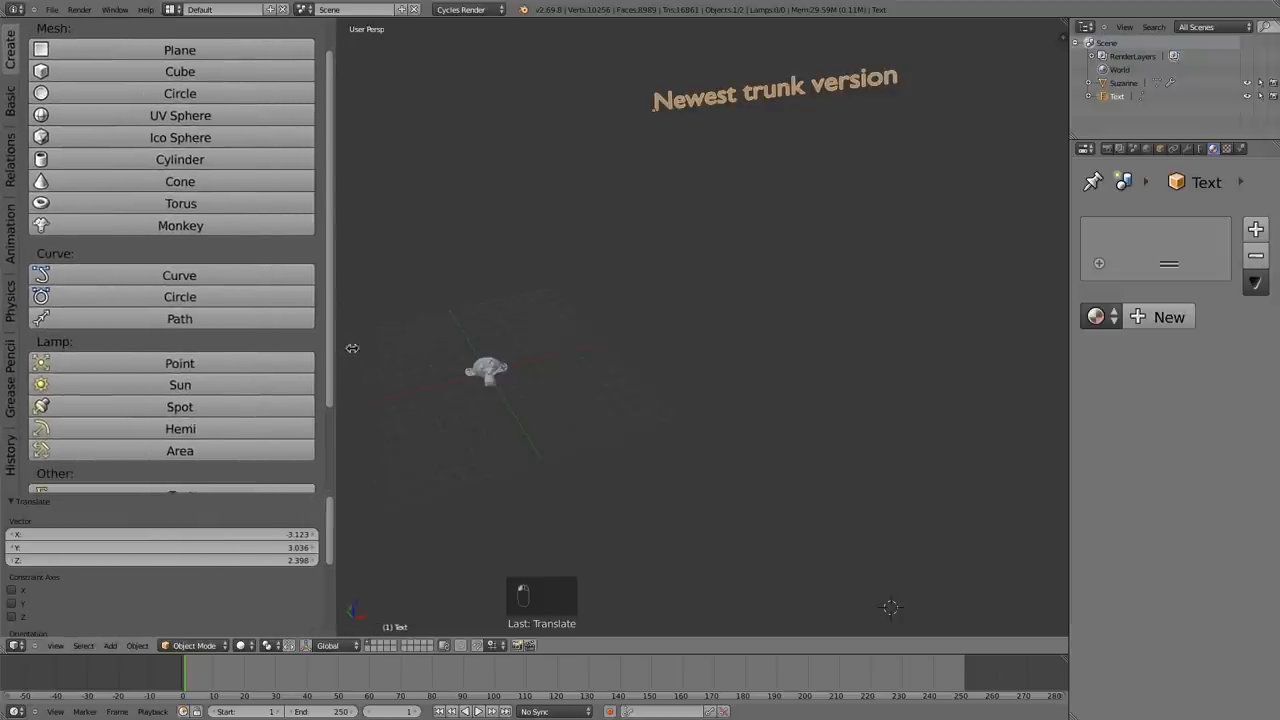
drag(330, 344, 276, 344)
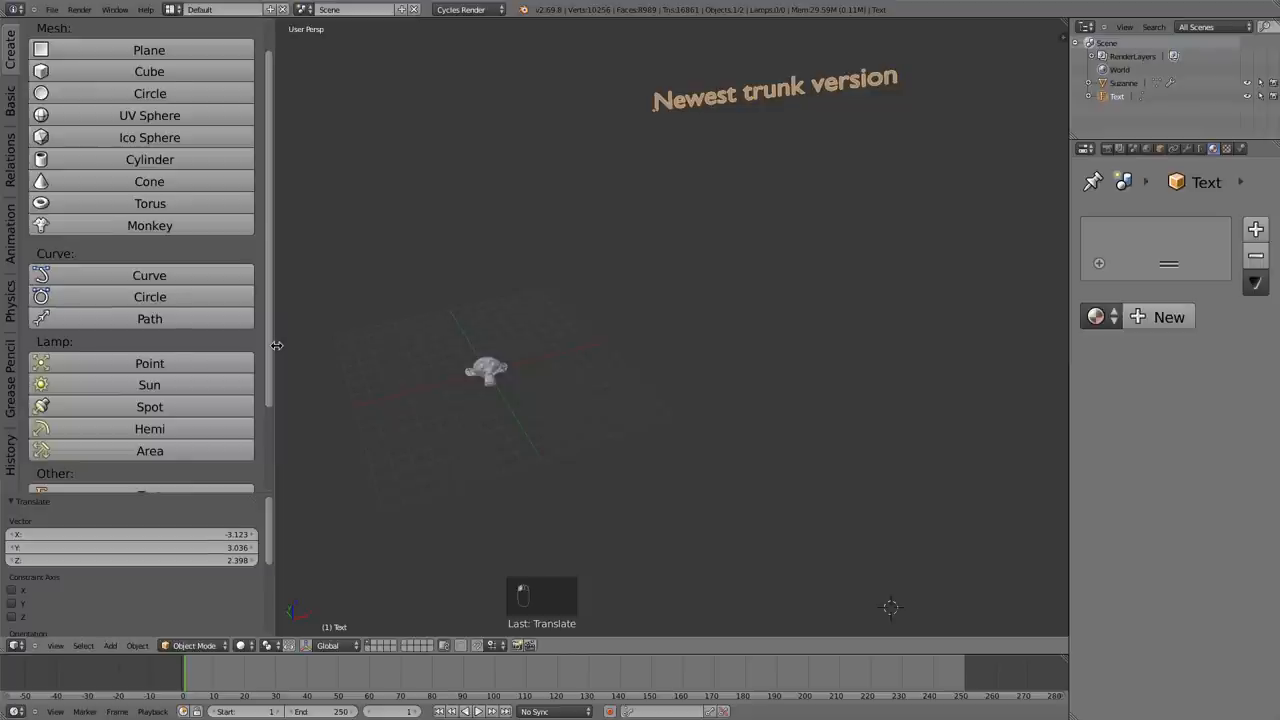
mouse_move(138, 318)
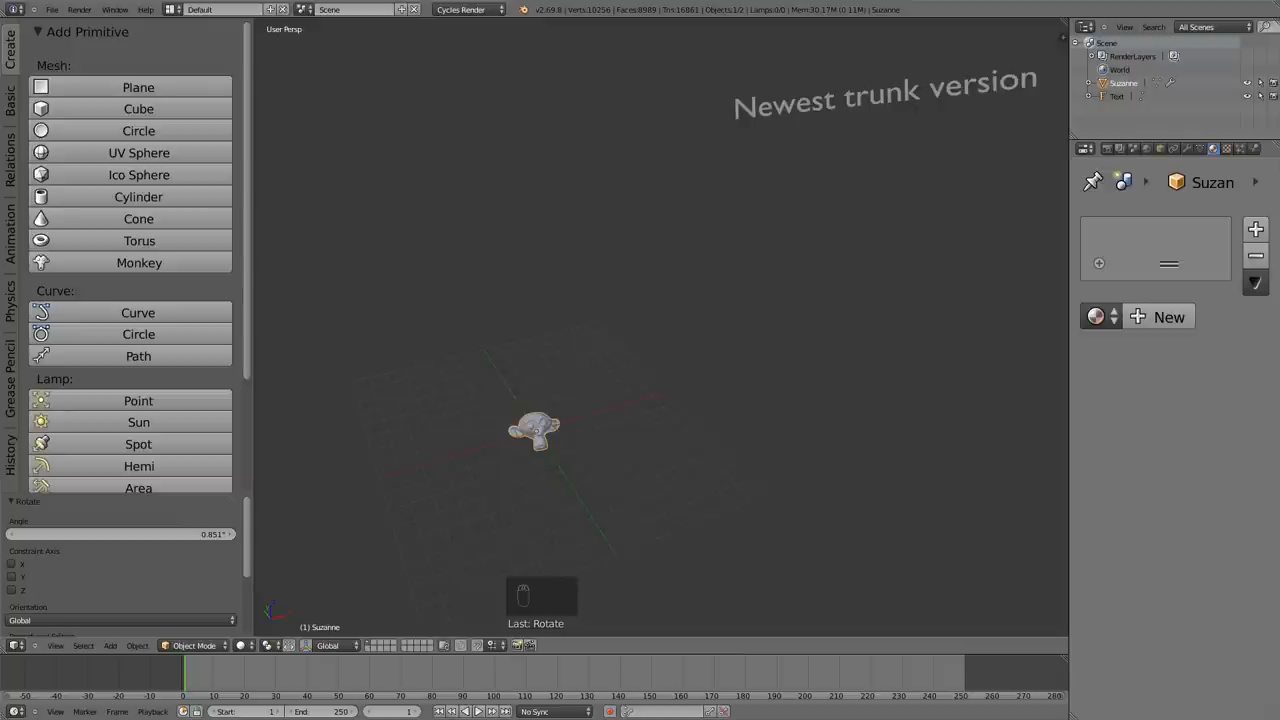
mouse_move(252, 100)
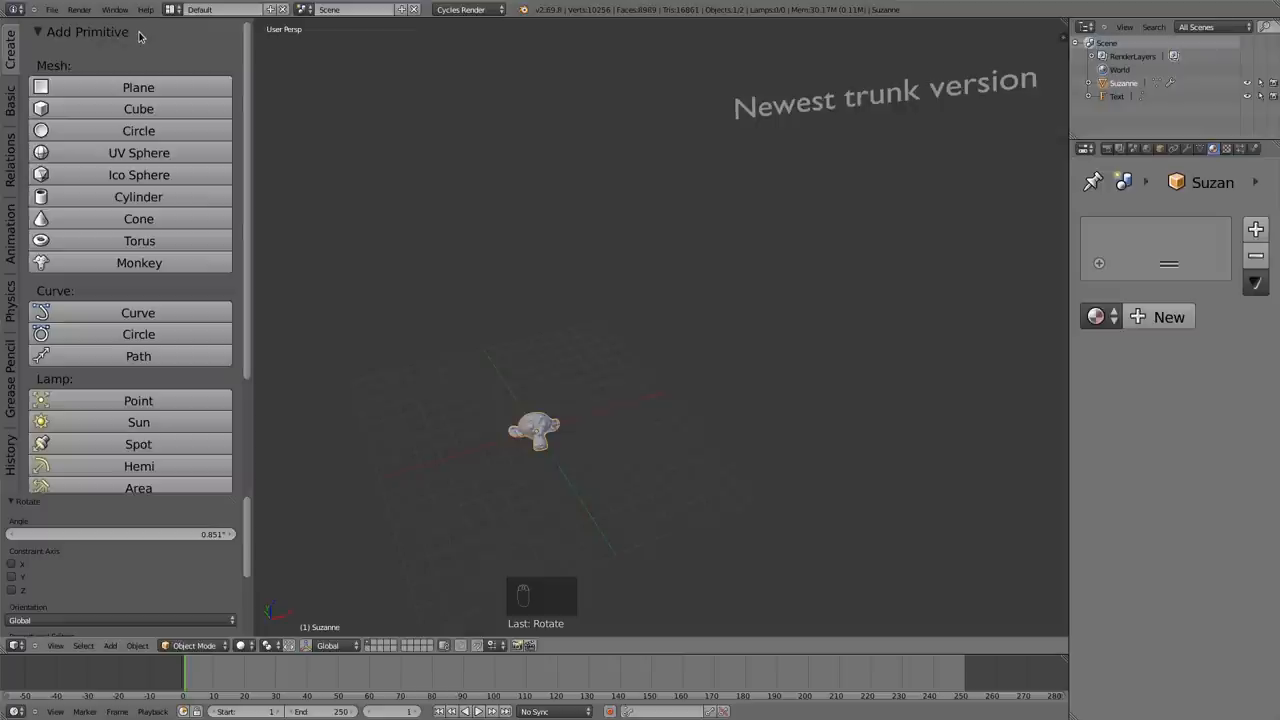
mouse_move(30, 300)
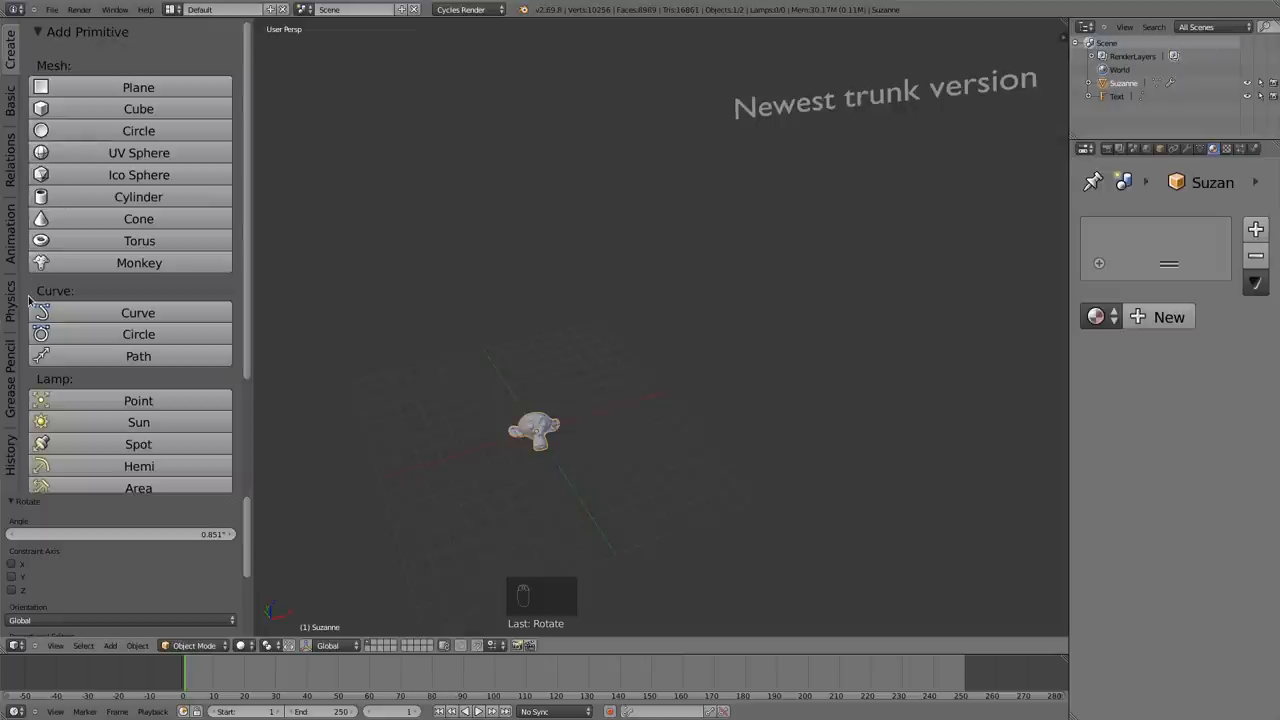
mouse_move(20, 150)
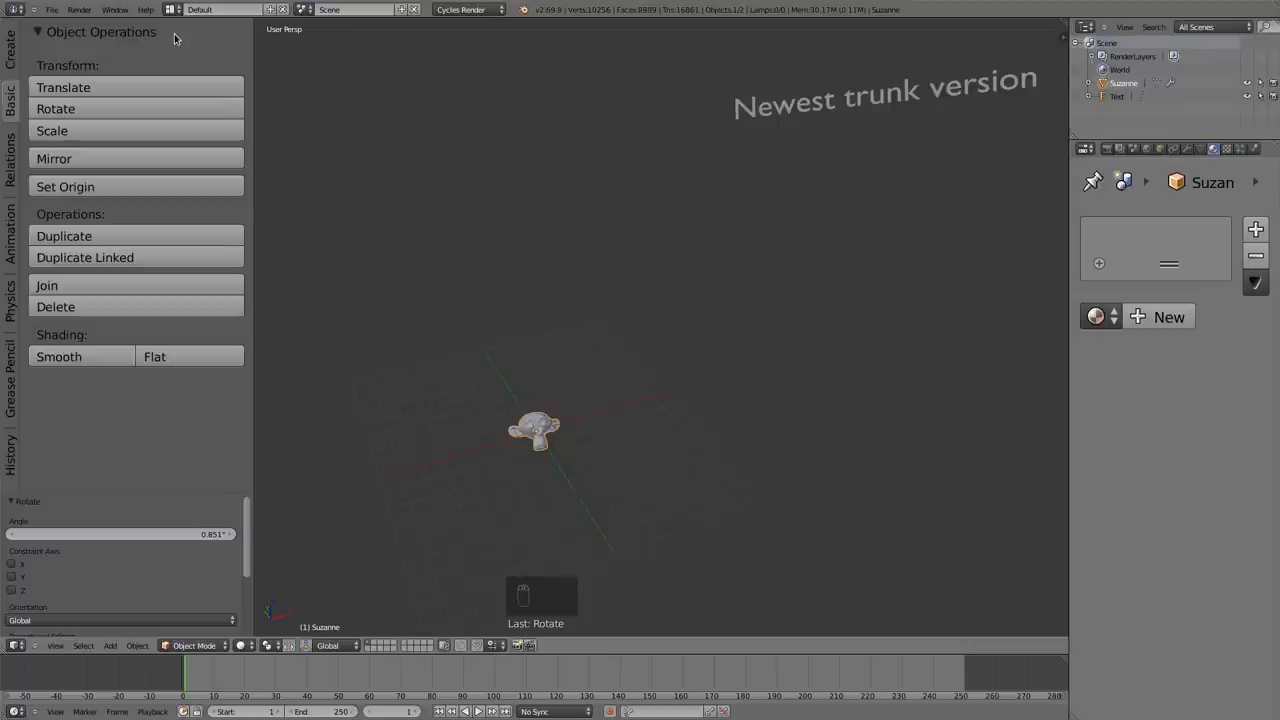
mouse_move(156, 38)
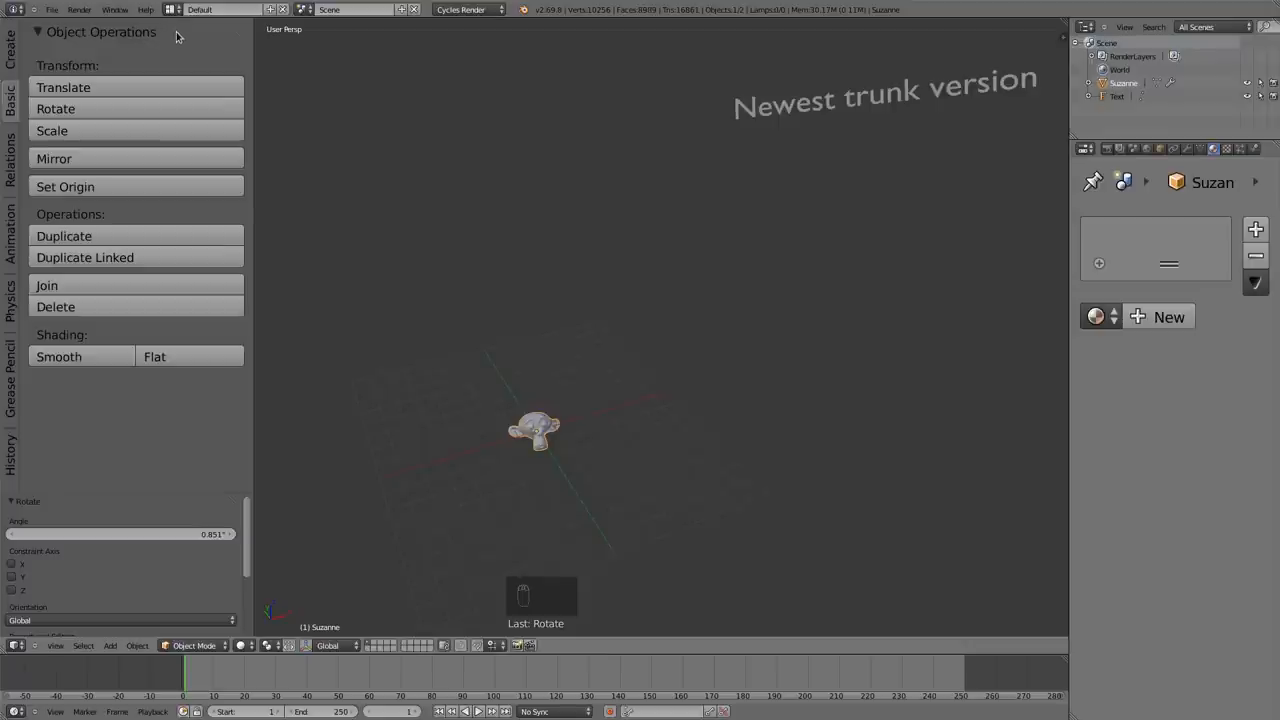
mouse_move(120, 36)
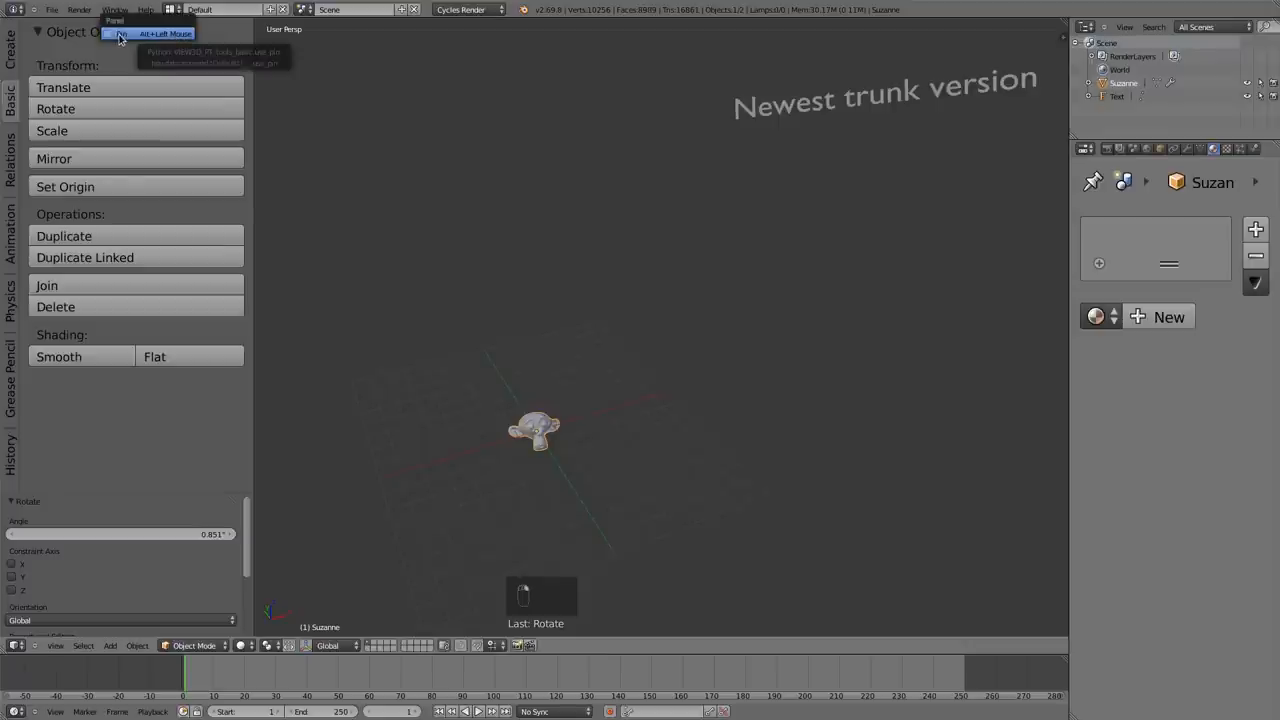
mouse_move(170, 52)
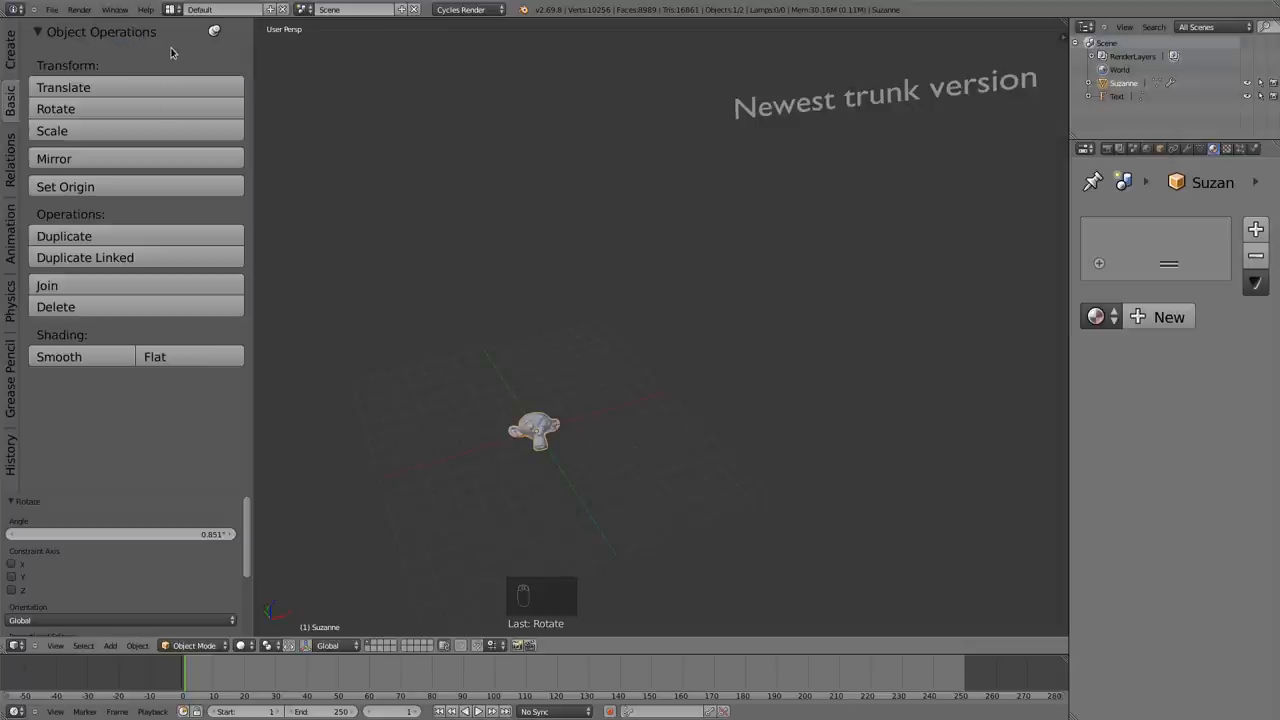
mouse_move(192, 38)
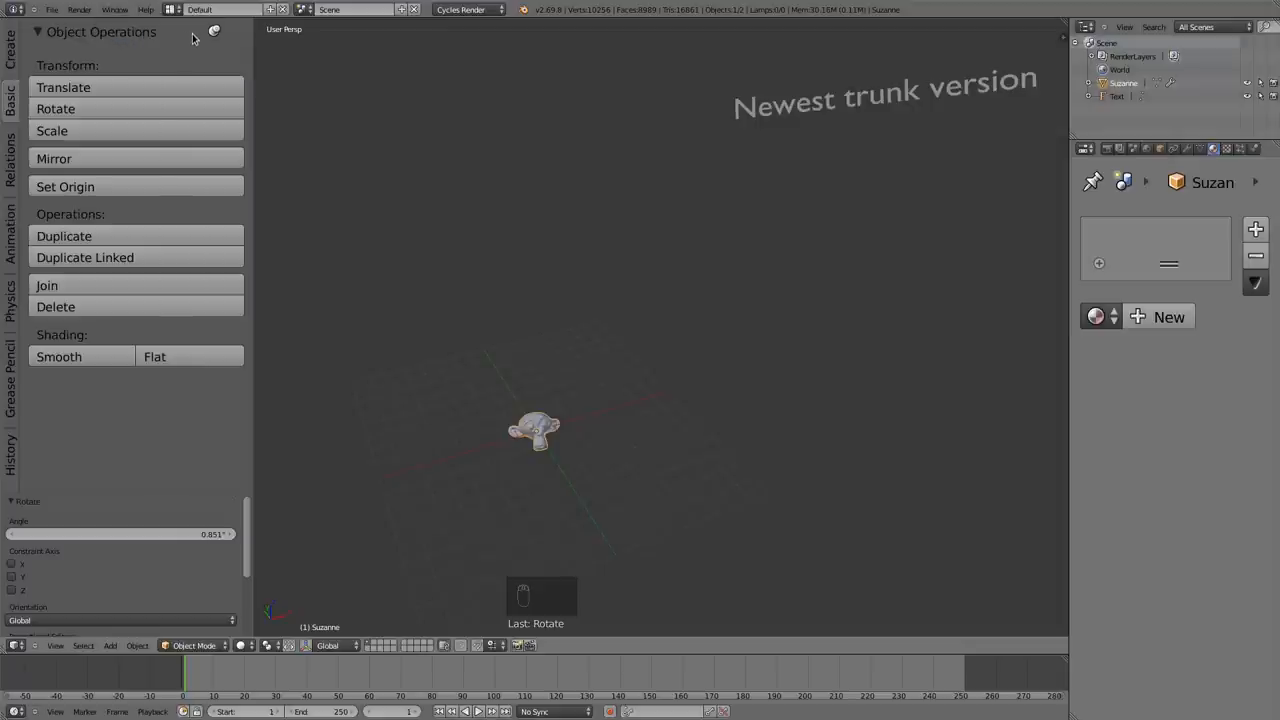
mouse_move(196, 38)
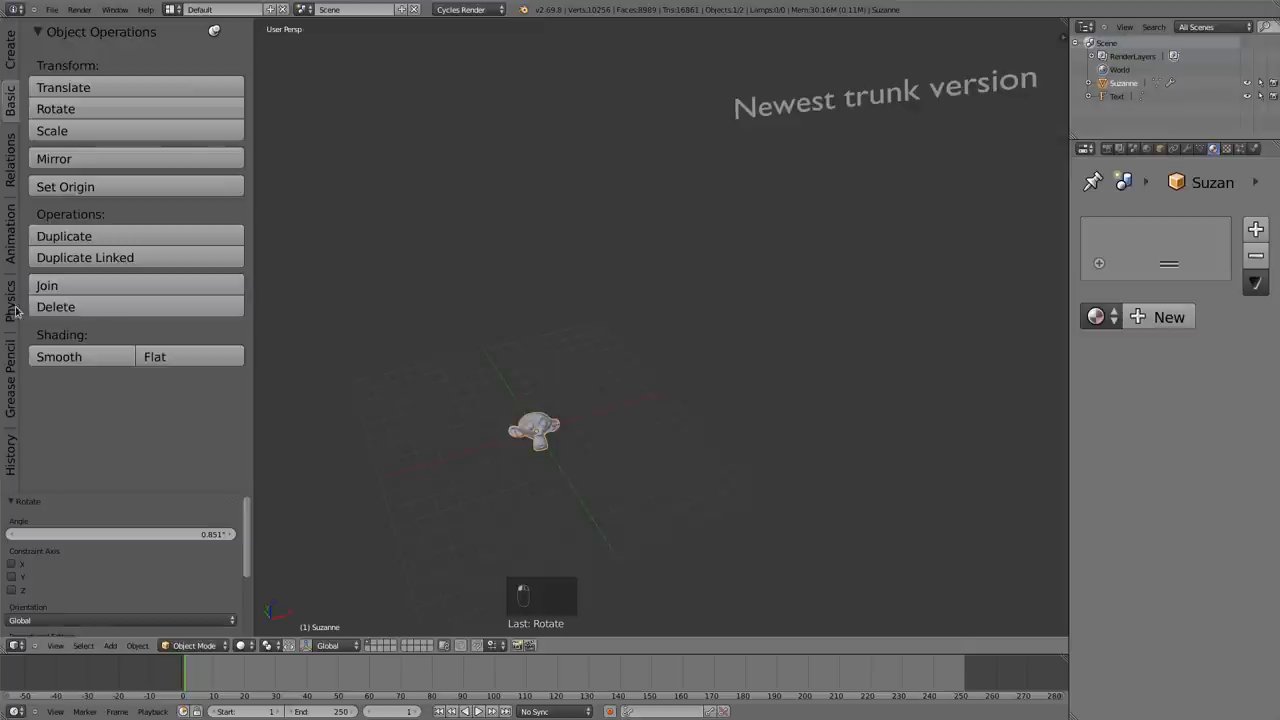
mouse_move(10, 232)
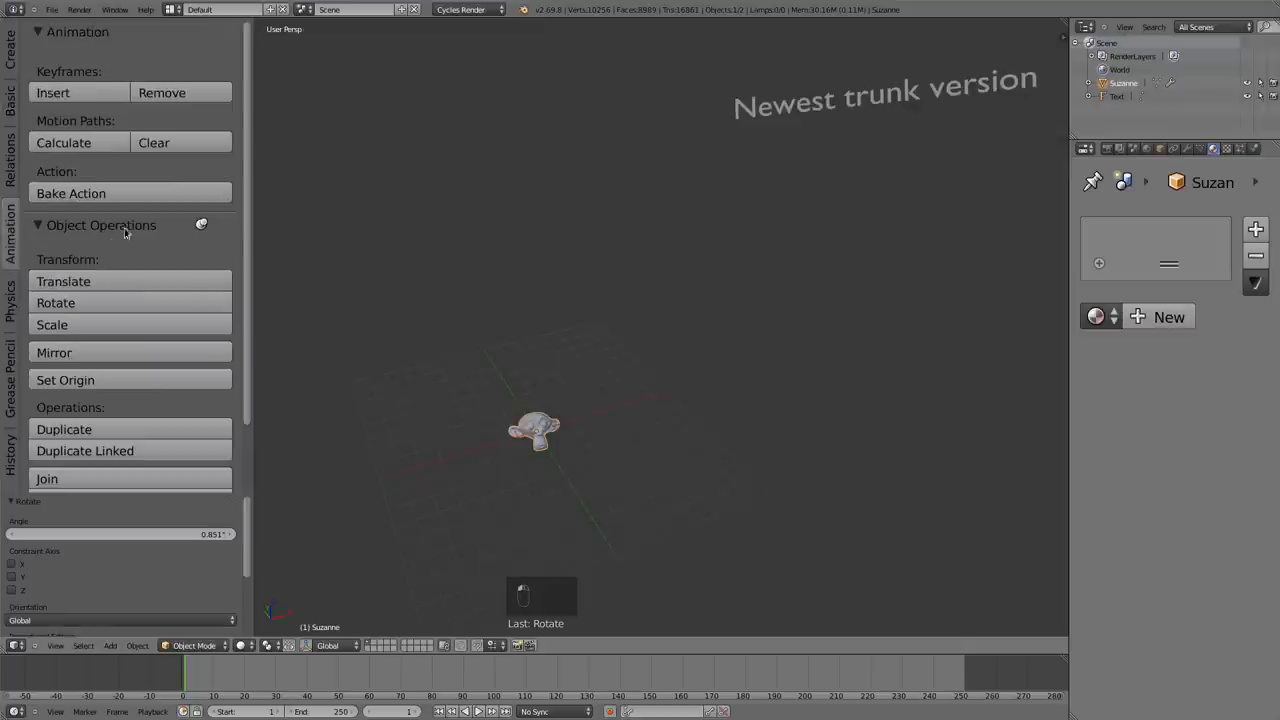
mouse_move(116, 256)
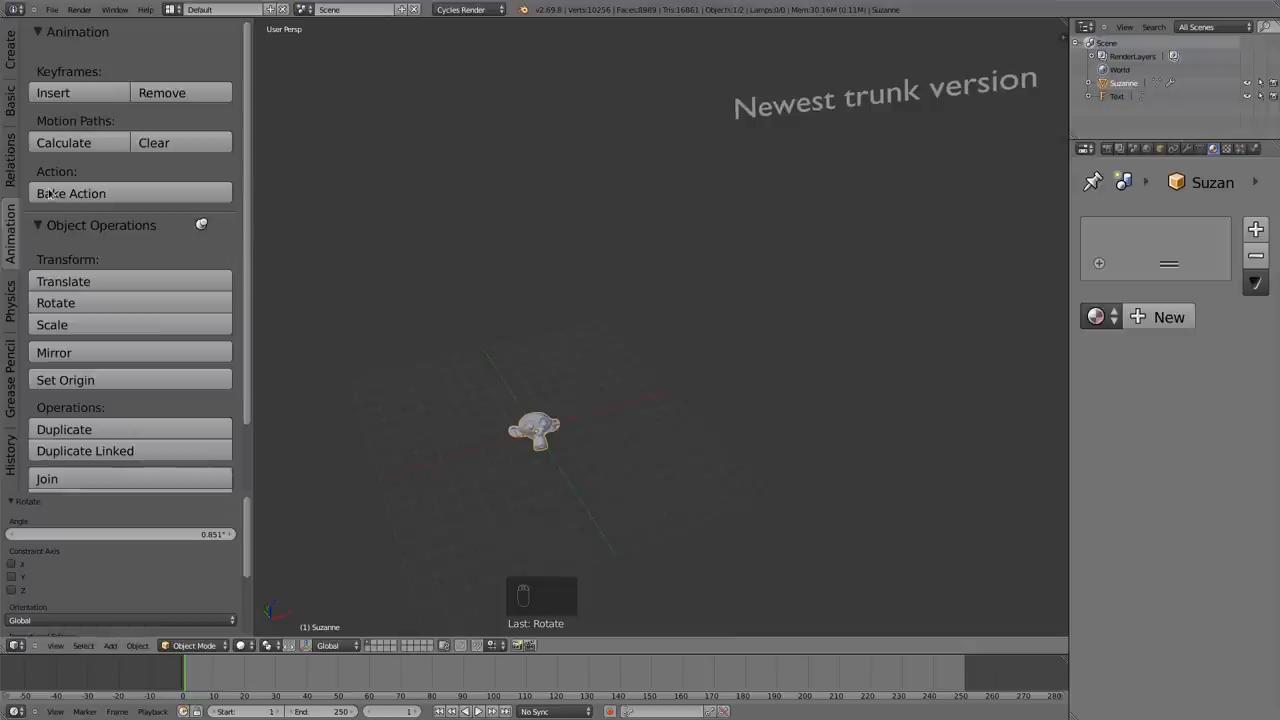
mouse_move(42, 212)
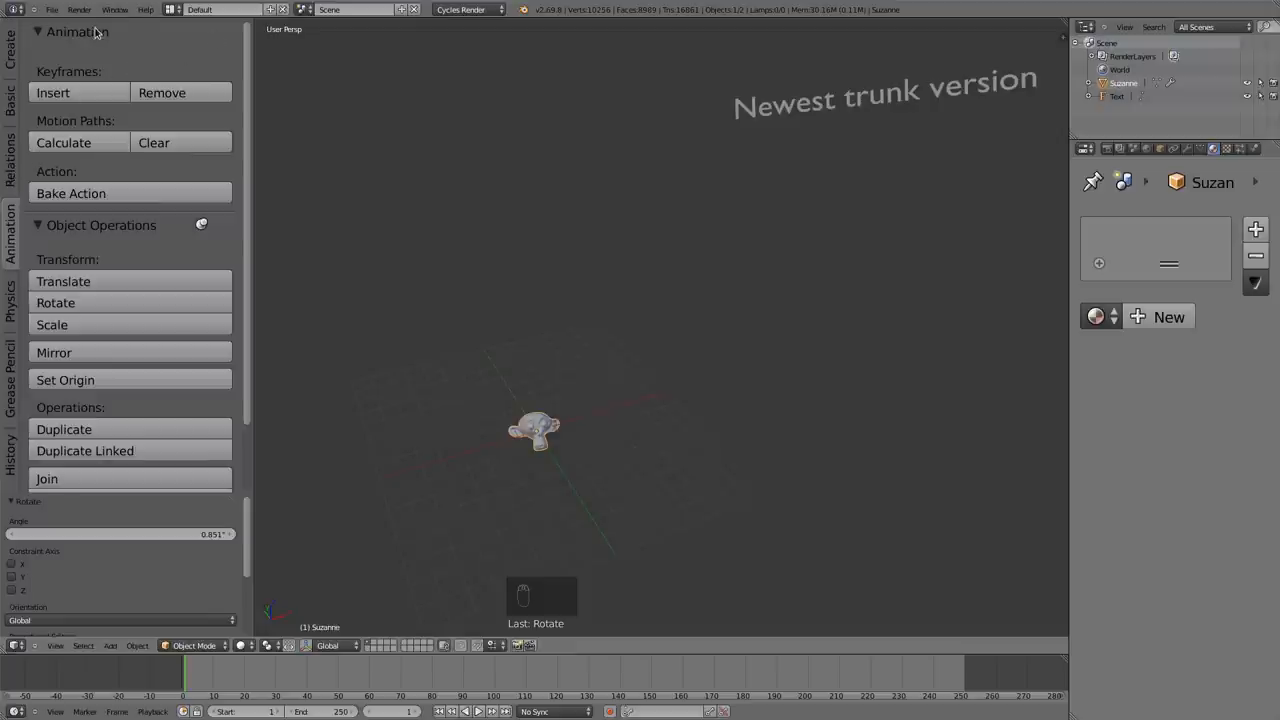
mouse_move(180, 36)
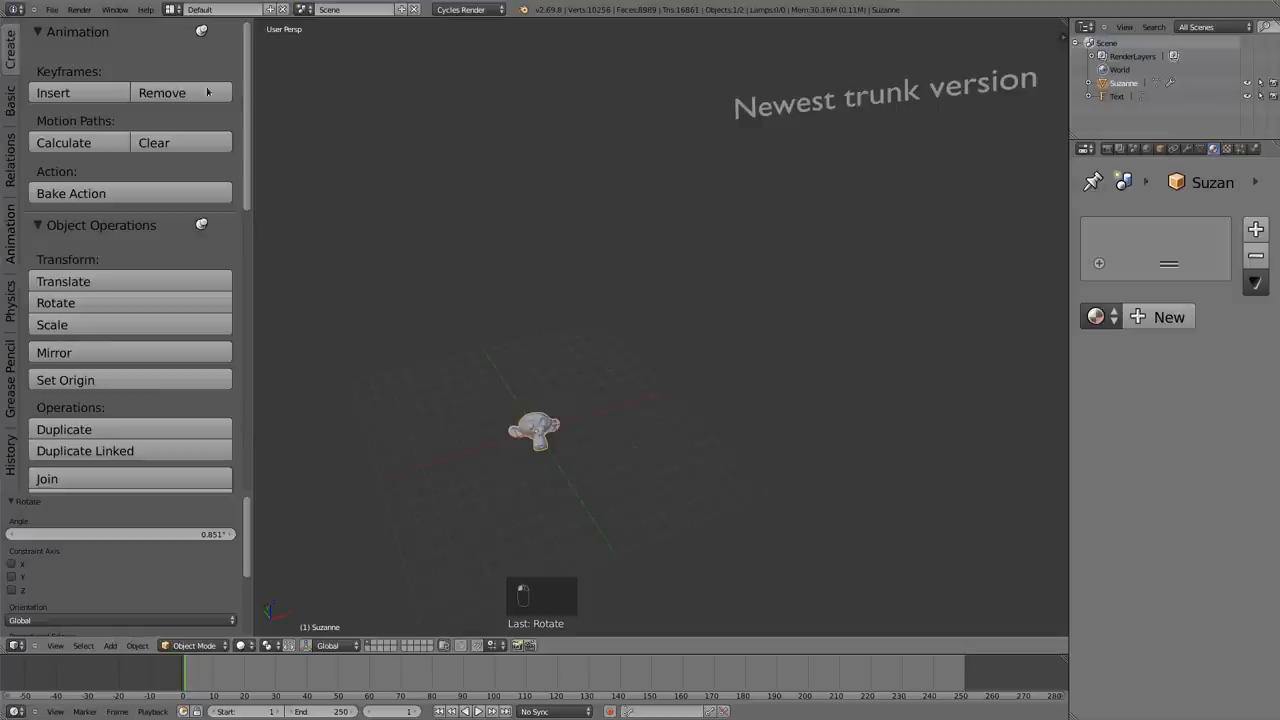
mouse_move(42, 36)
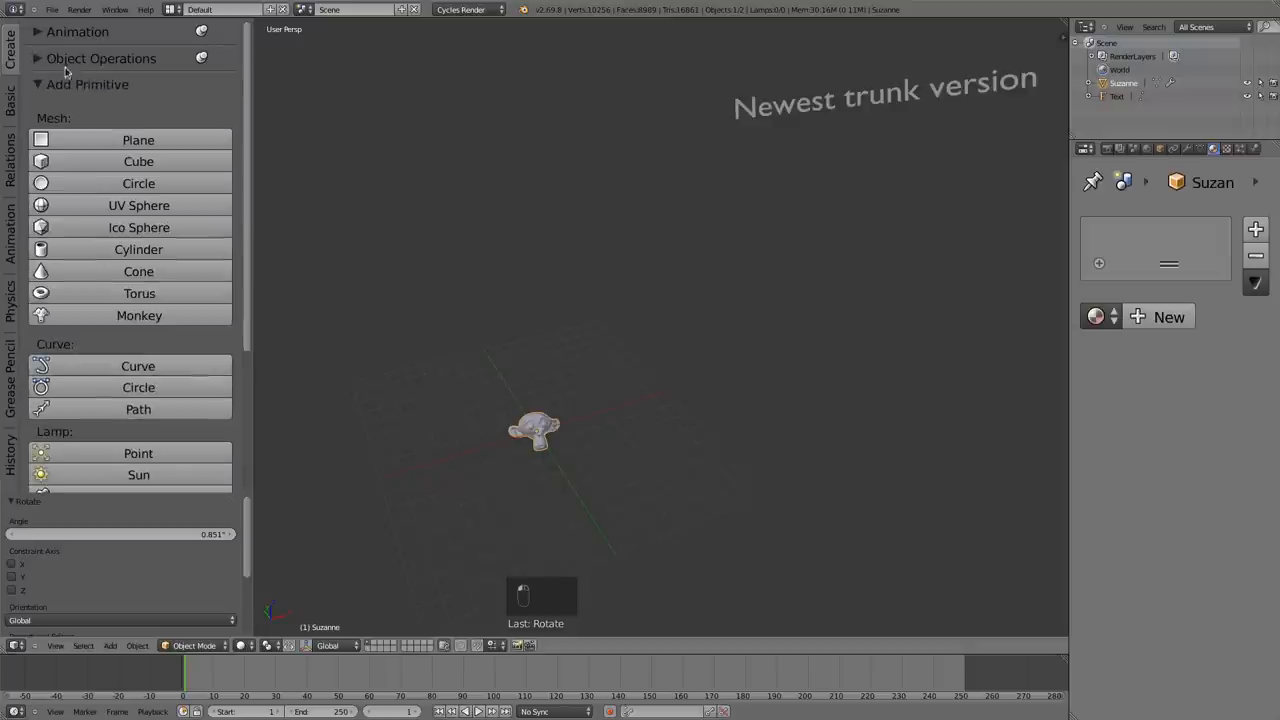
mouse_move(10, 44)
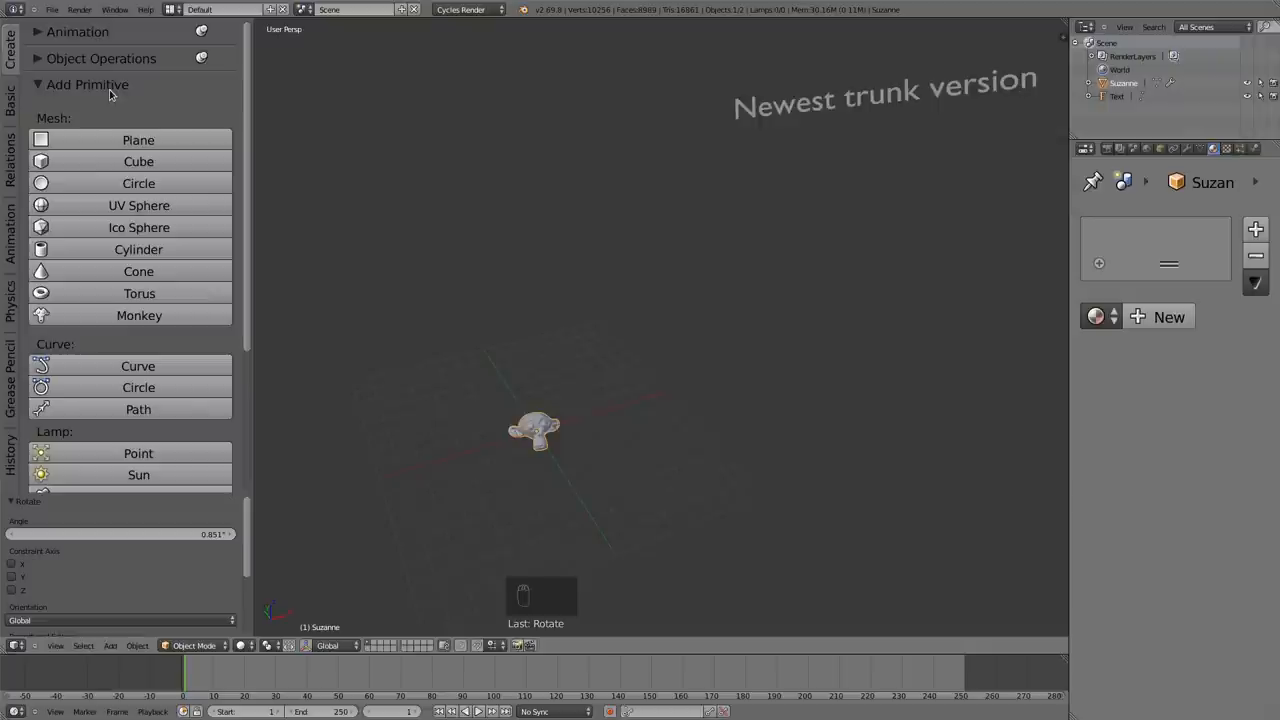
mouse_move(338, 114)
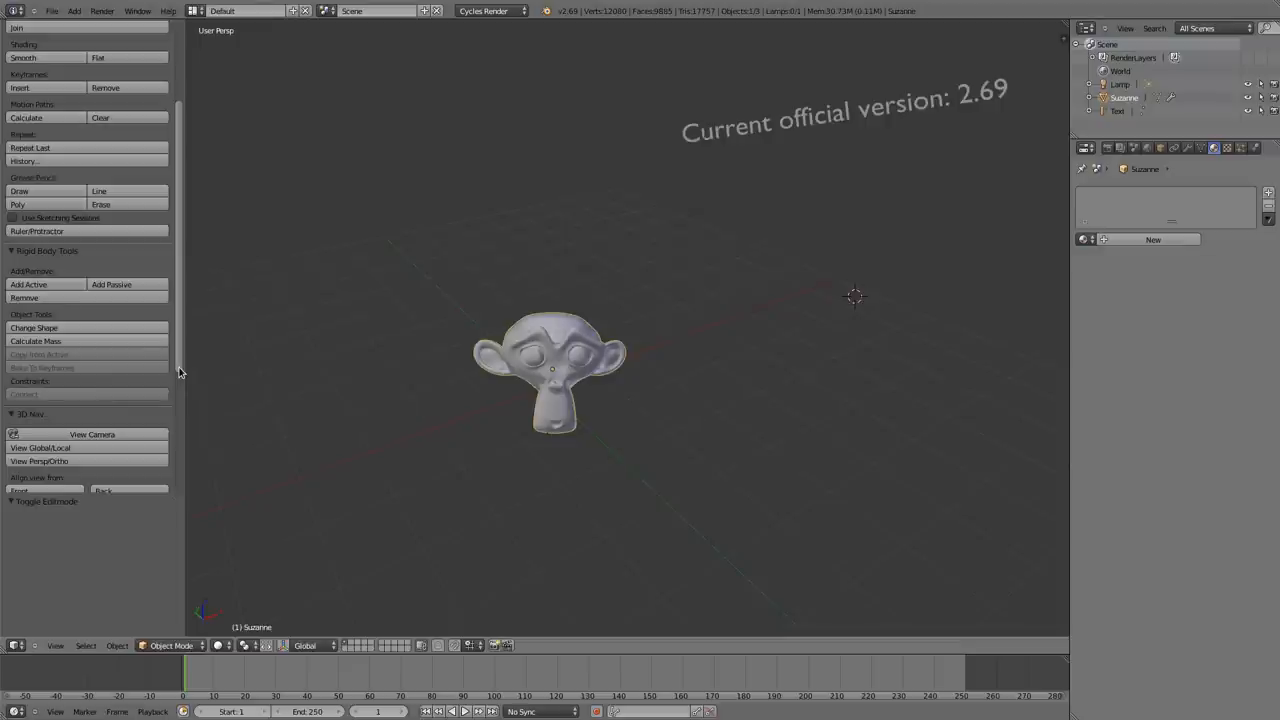
mouse_move(528, 380)
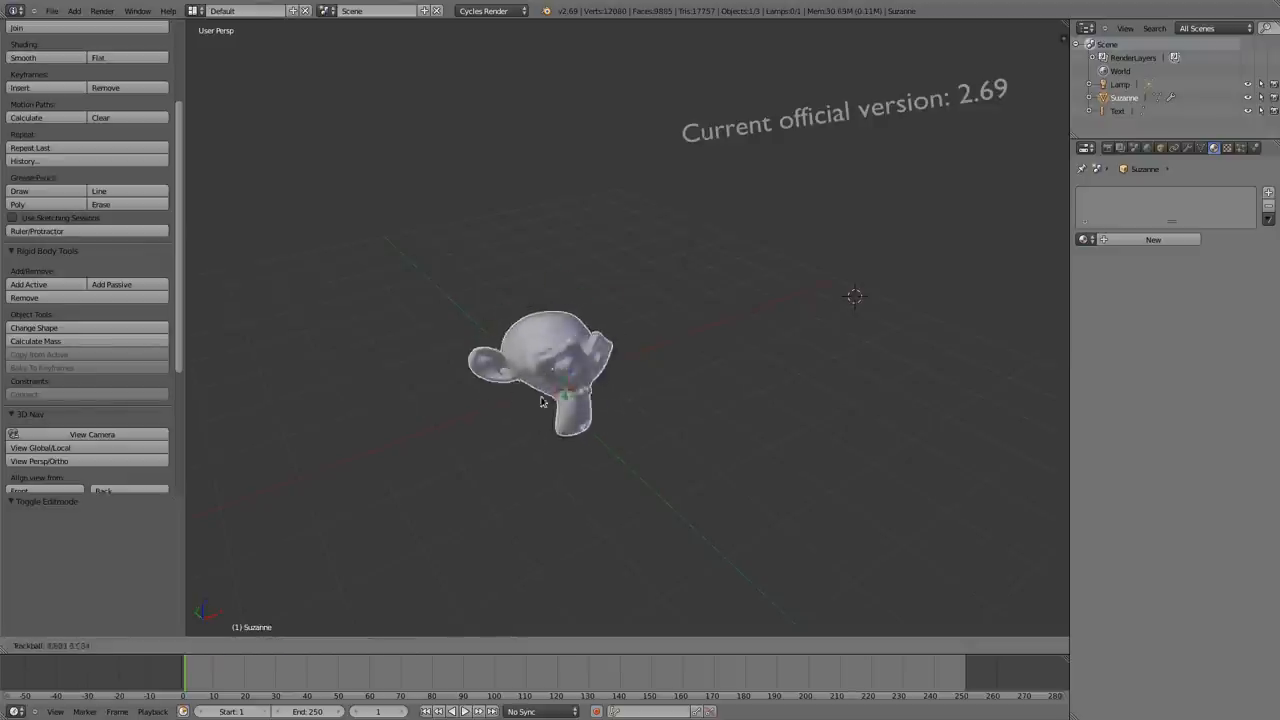
drag(540, 400, 560, 268)
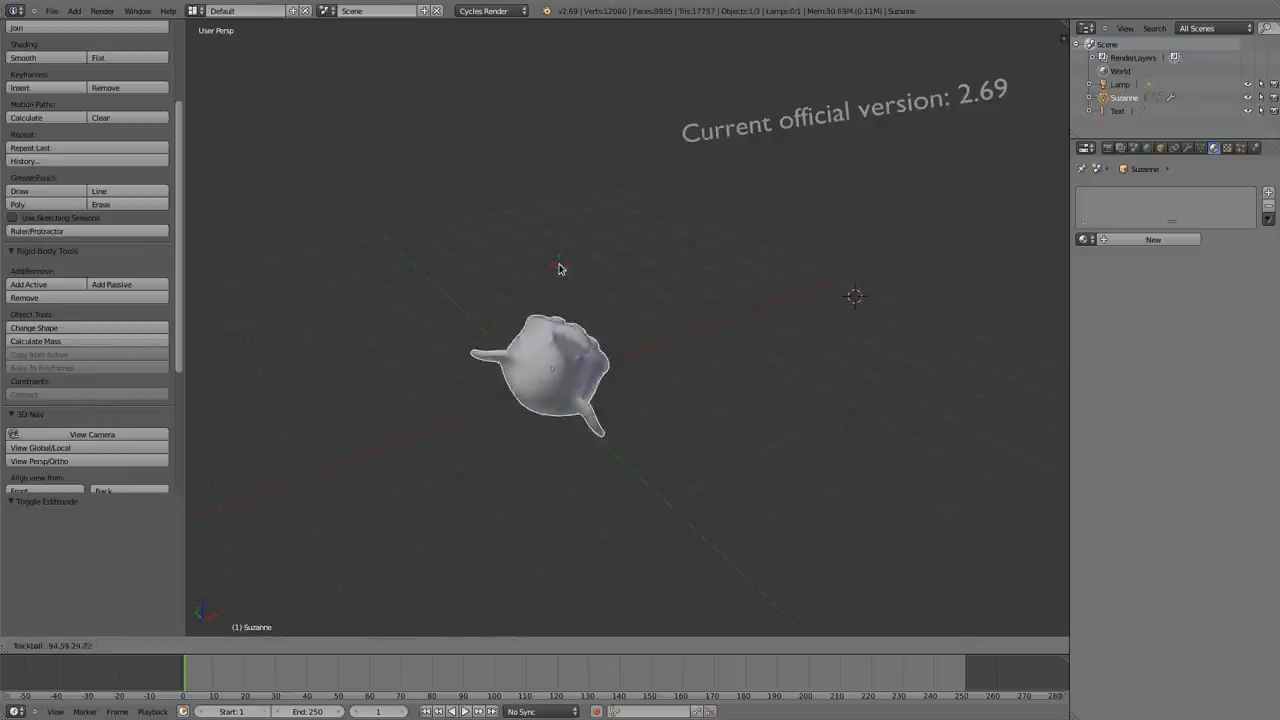
drag(560, 268, 398, 348)
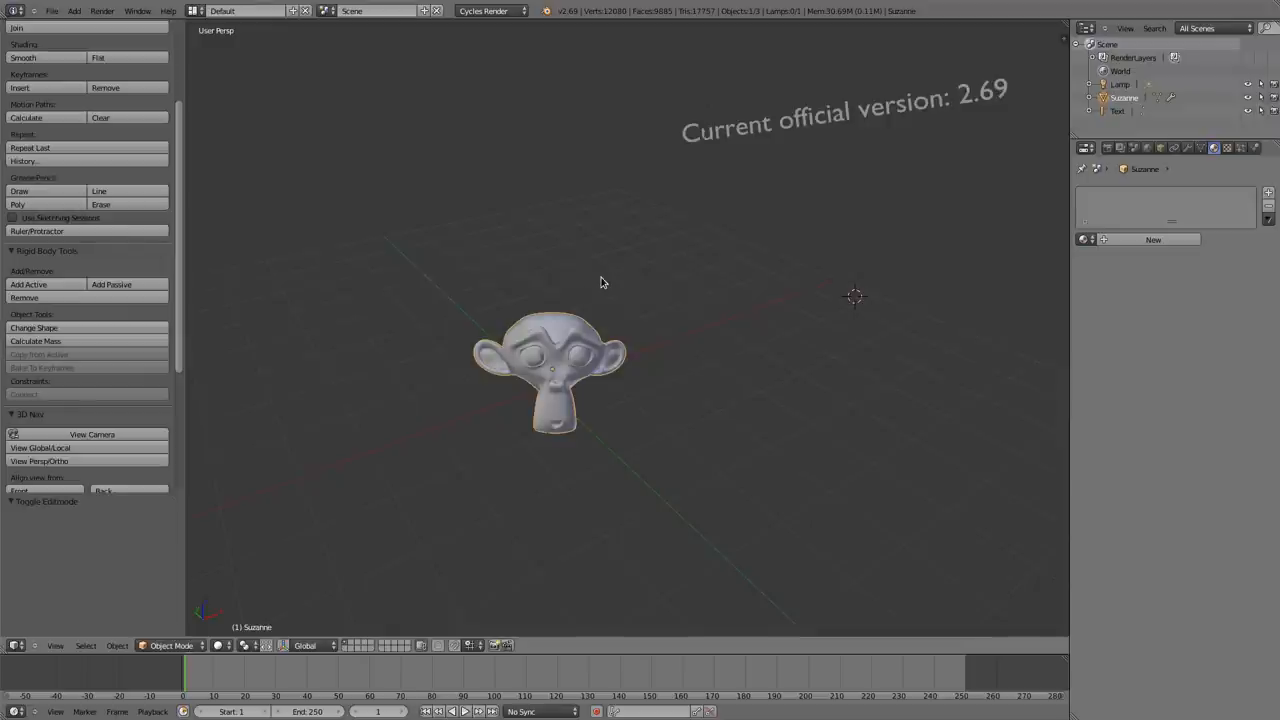
mouse_move(584, 256)
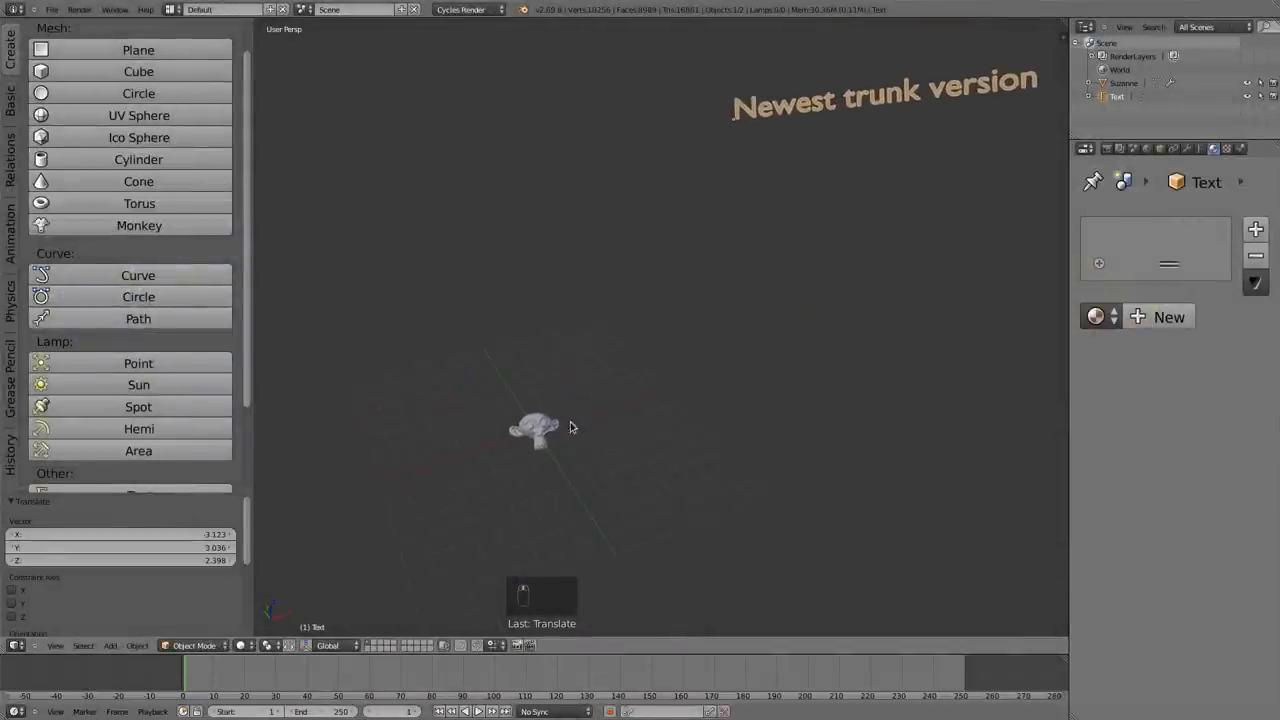
Step: Rotate Suzanne by a typed angle expression, confirm it, and start a second rotation
click(538, 428)
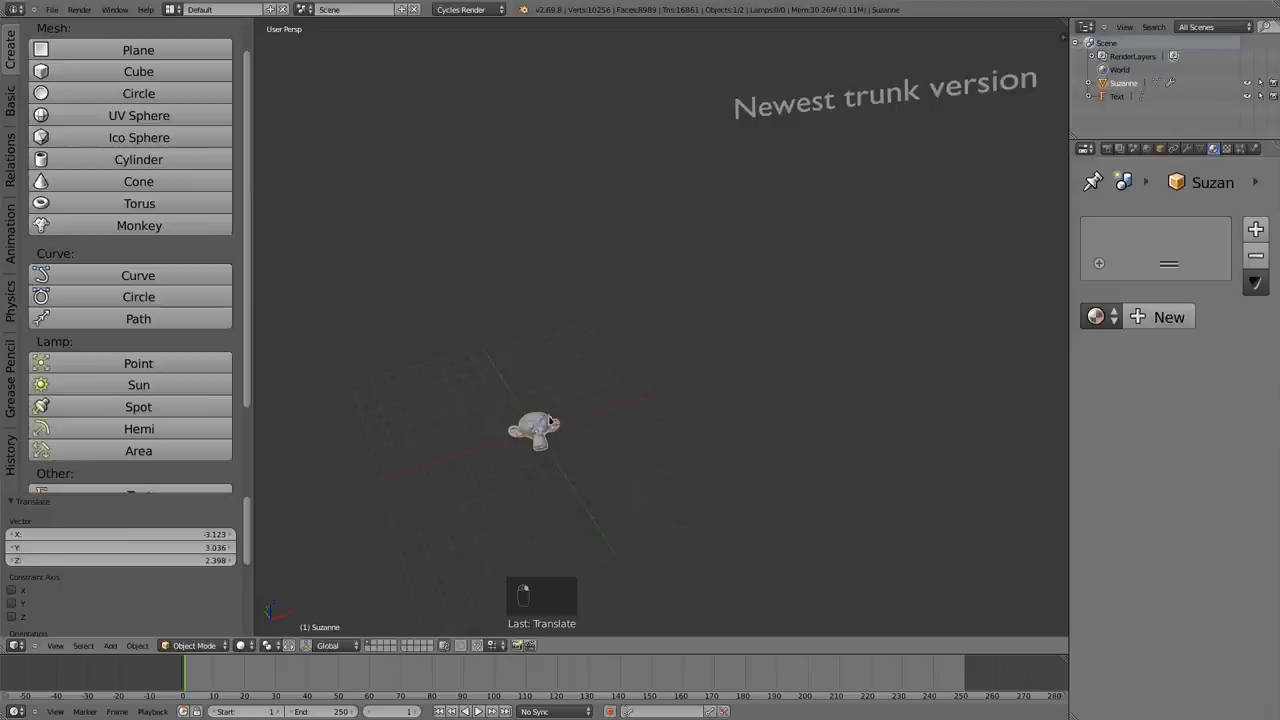
mouse_move(572, 380)
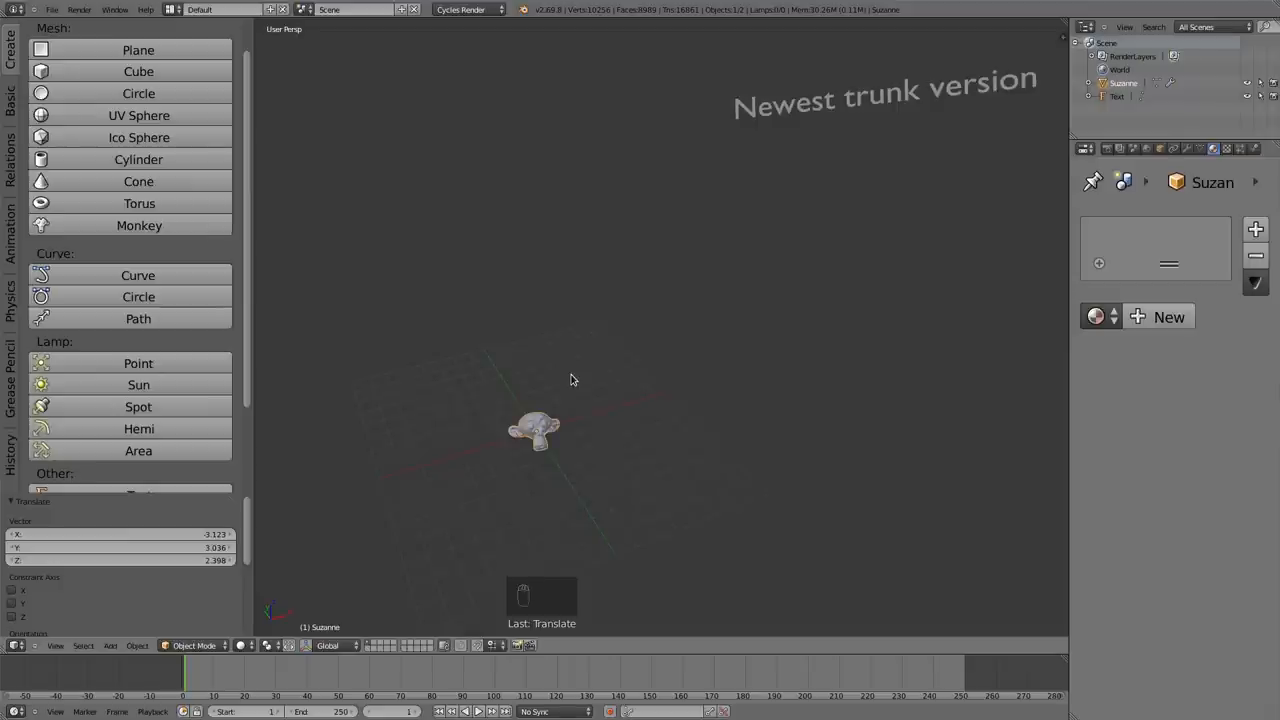
key(r)
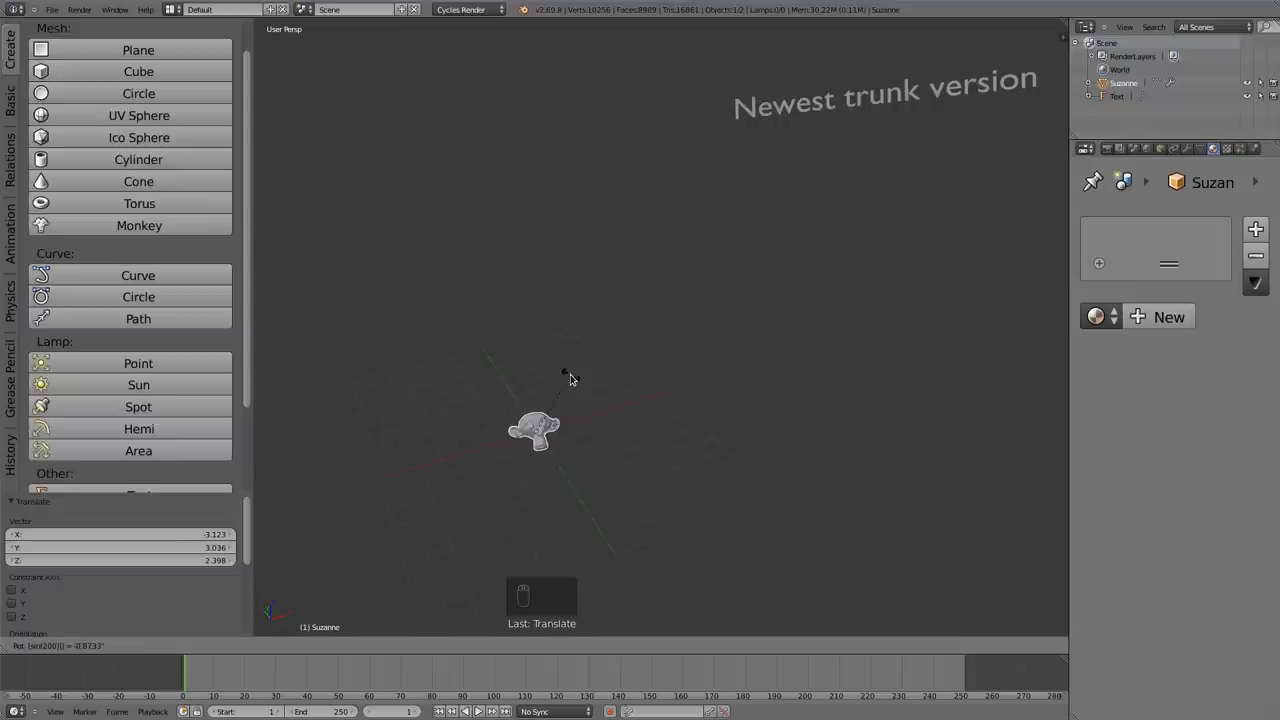
key(r)
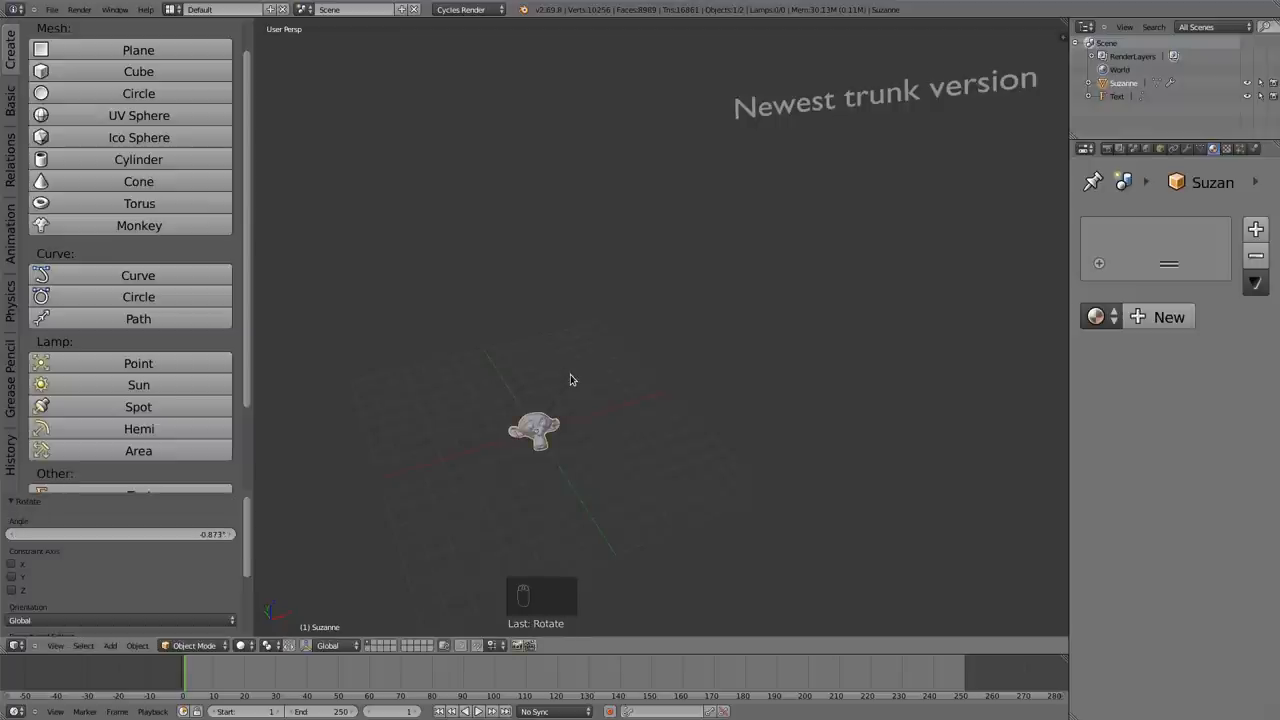
key(r)
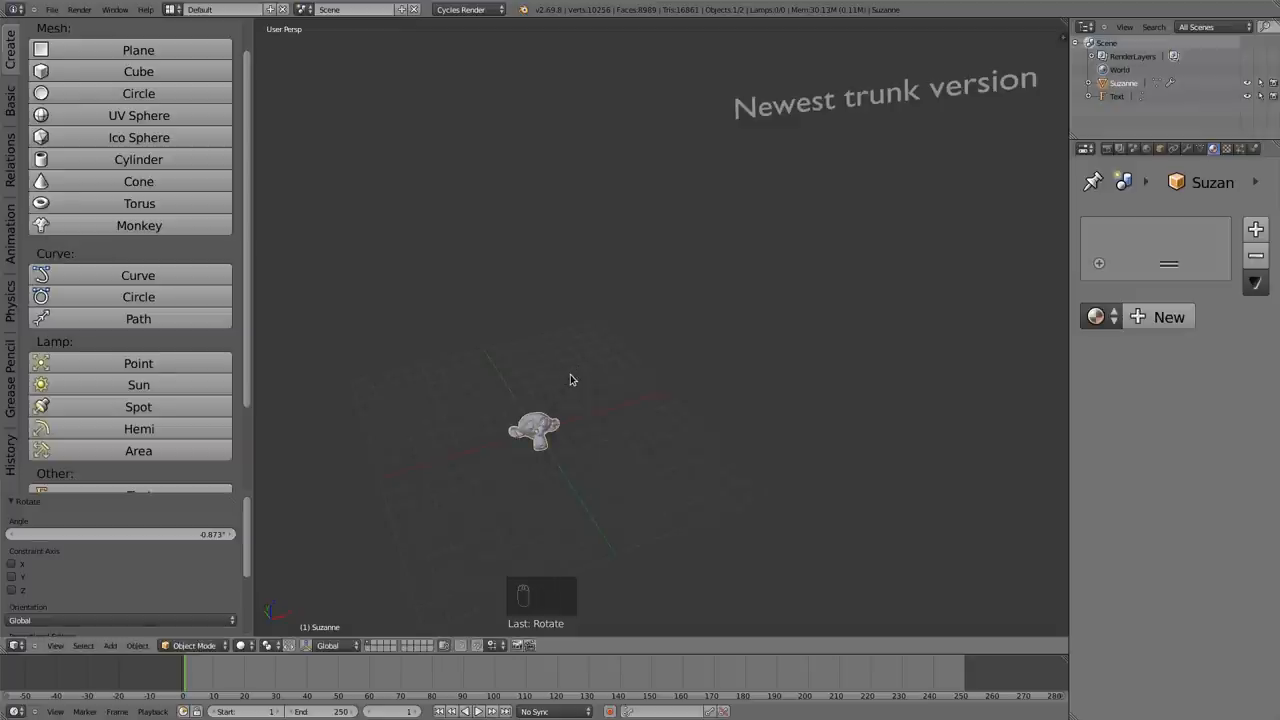
key(r)
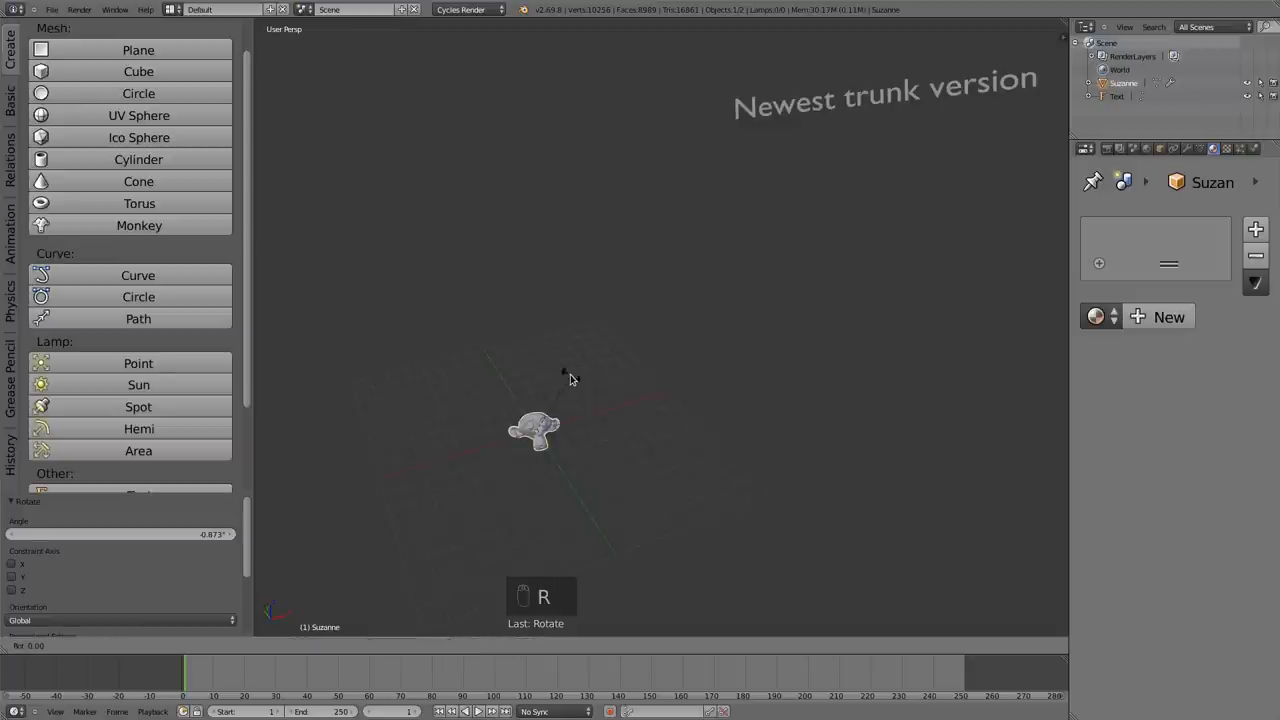